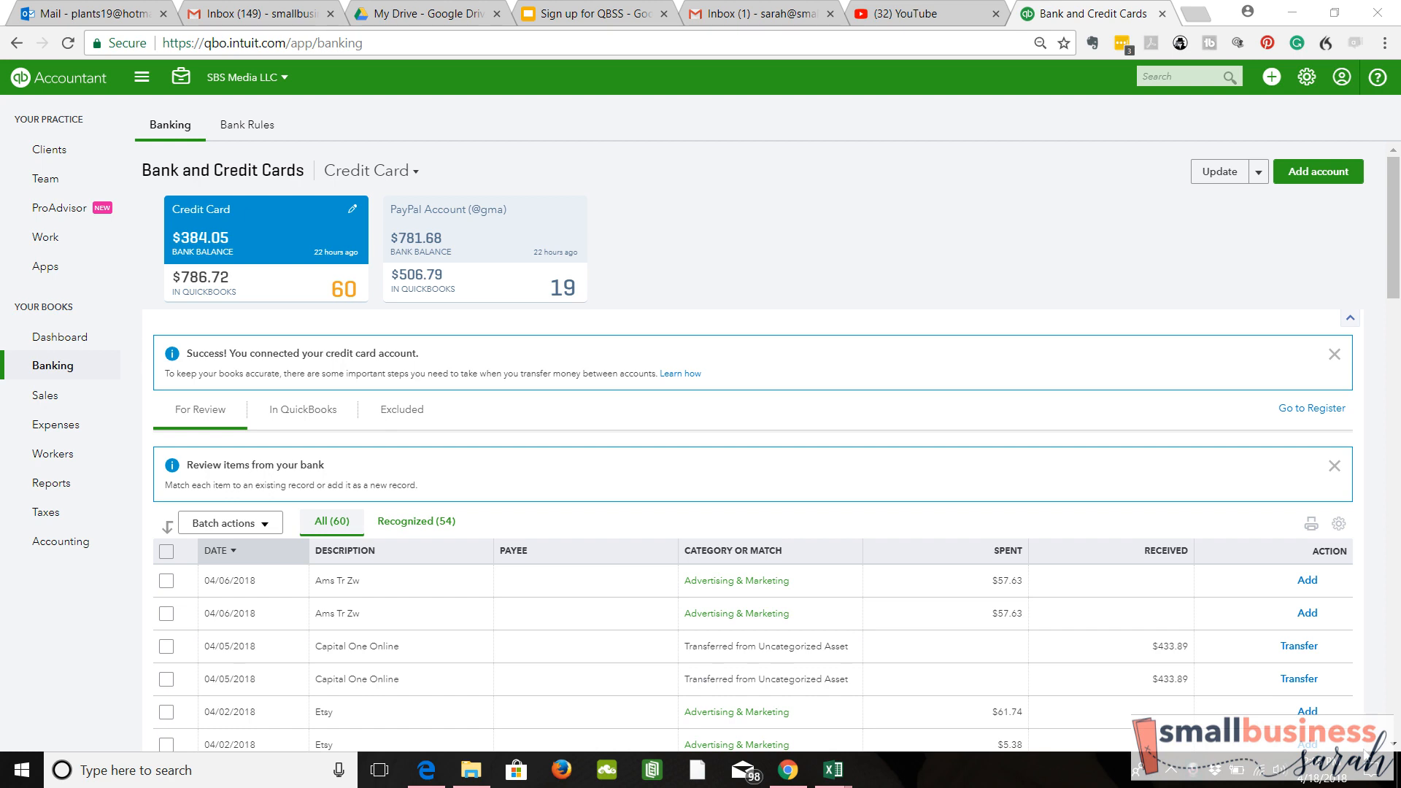
{"action": "mouse_move", "coordinate": [212, 298]}
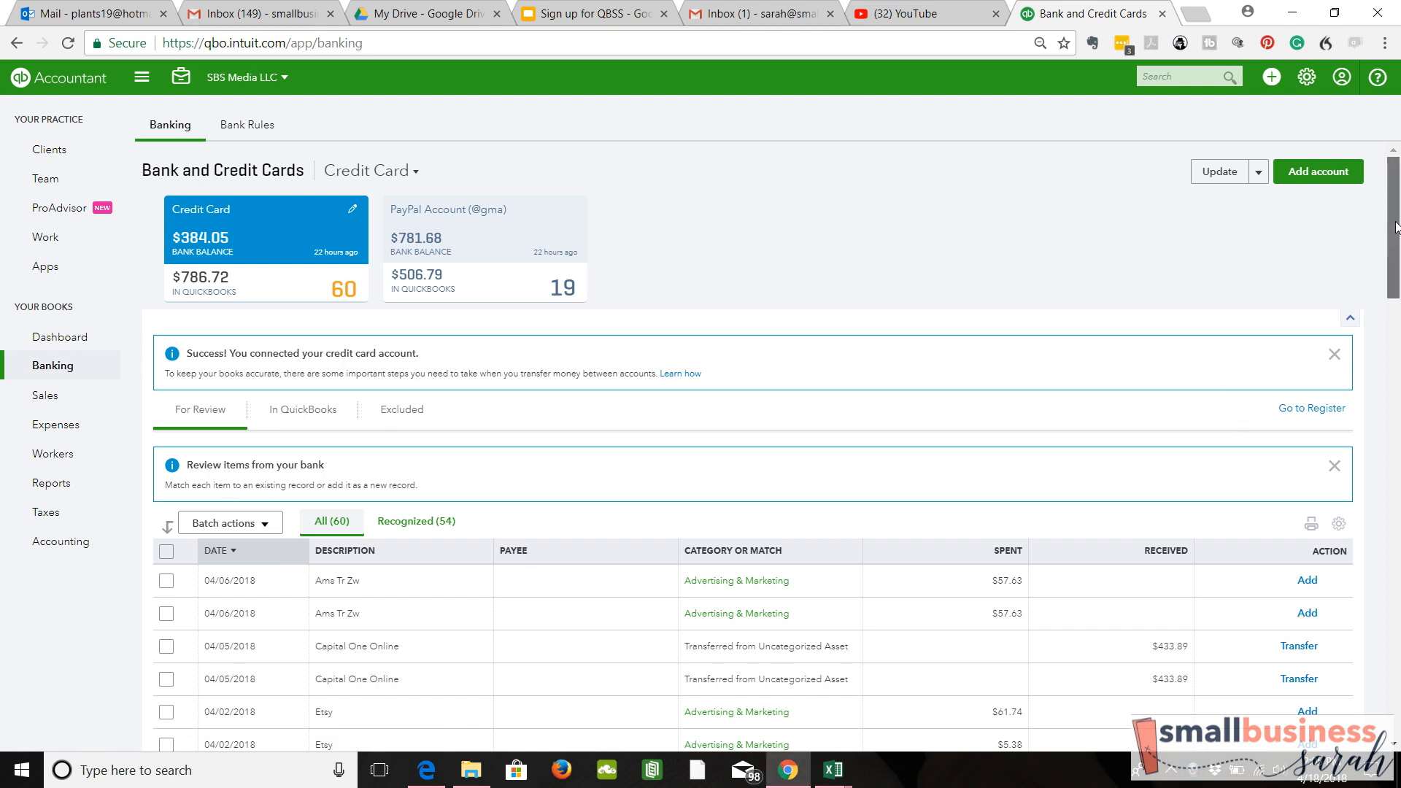
Step: Select the Ams Tr Zw, Capital One Online and Google Apps duplicates for a batch action
{"action": "scroll", "scroll_direction": "down", "scroll_amount": 3}
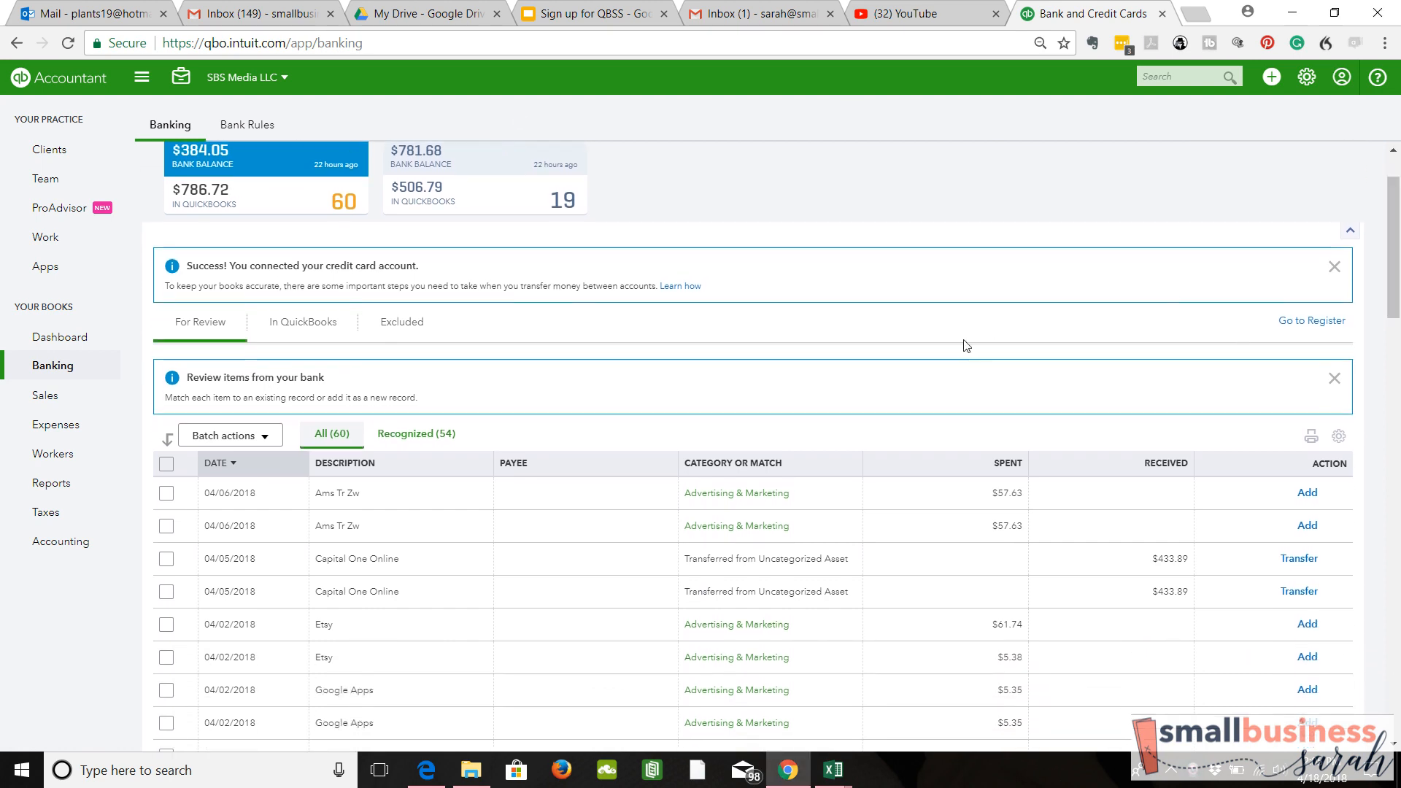
{"action": "mouse_move", "coordinate": [548, 513]}
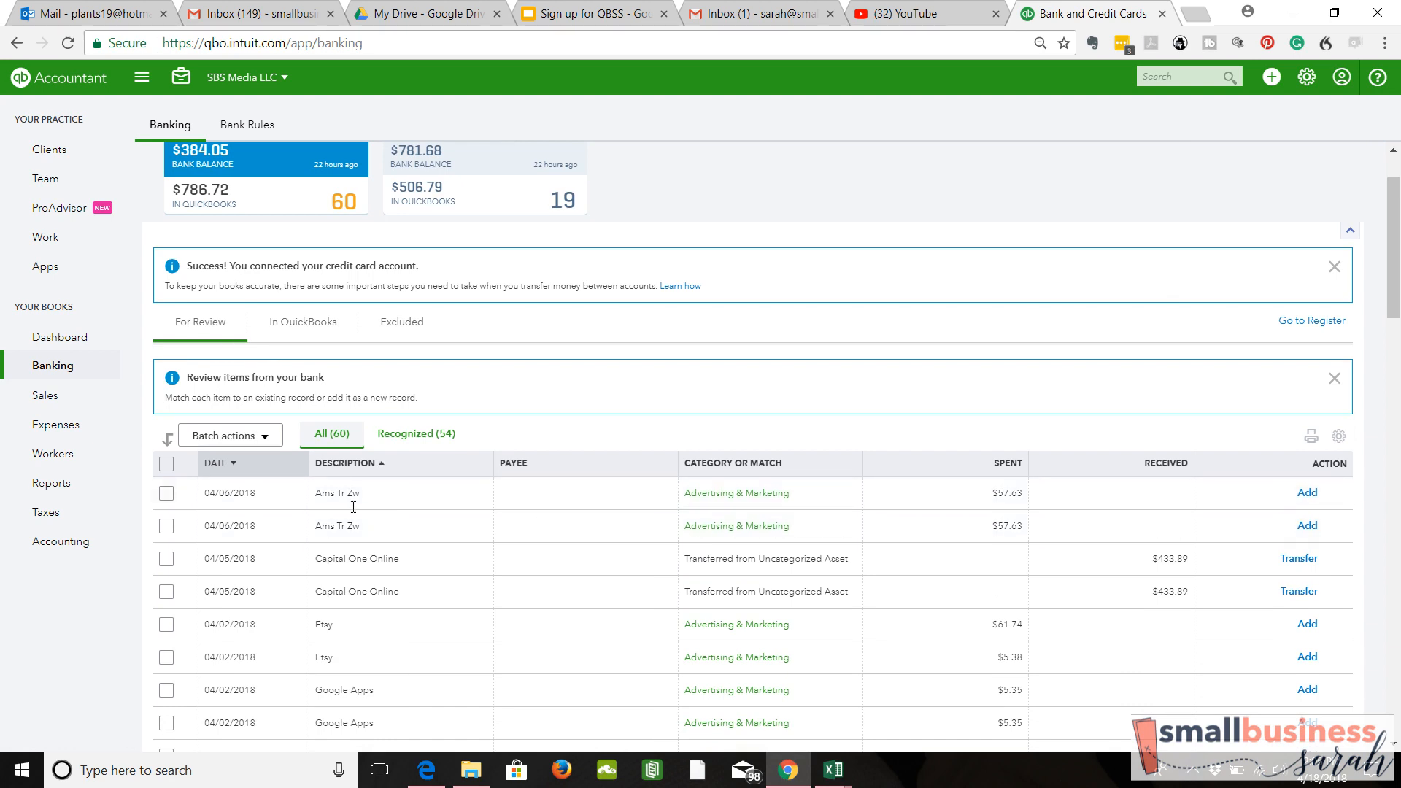
{"action": "mouse_move", "coordinate": [512, 531]}
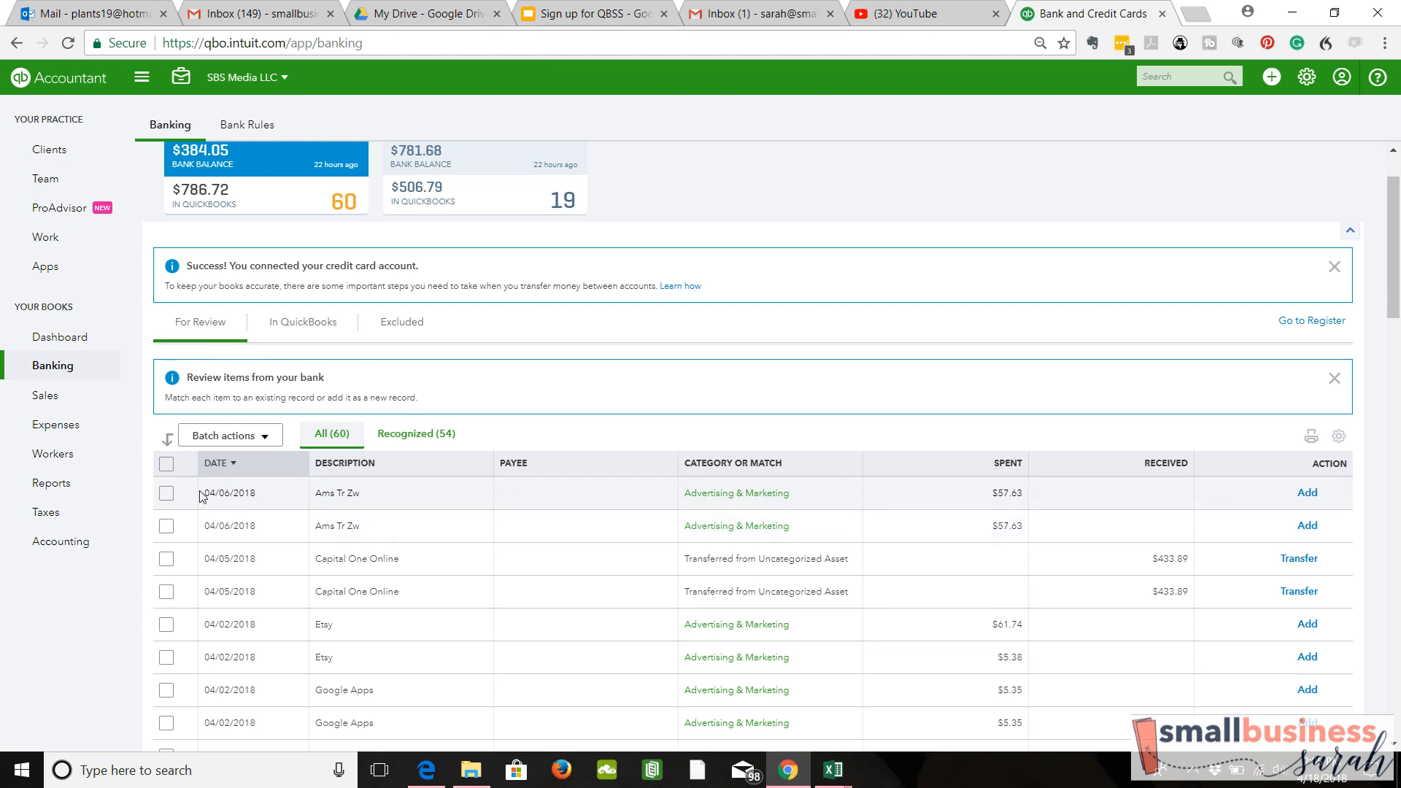
{"action": "left_click", "coordinate": [166, 525]}
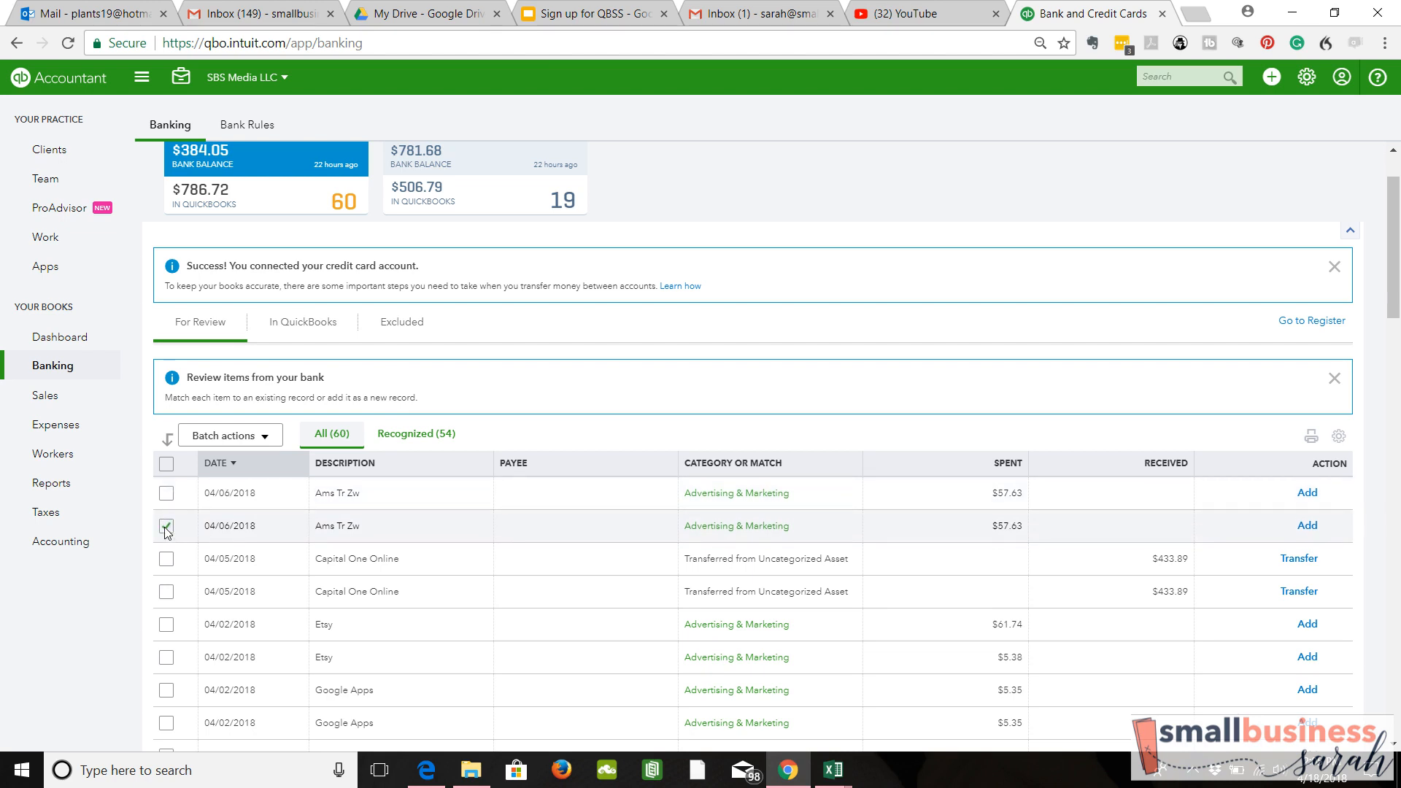
{"action": "left_click", "coordinate": [166, 591]}
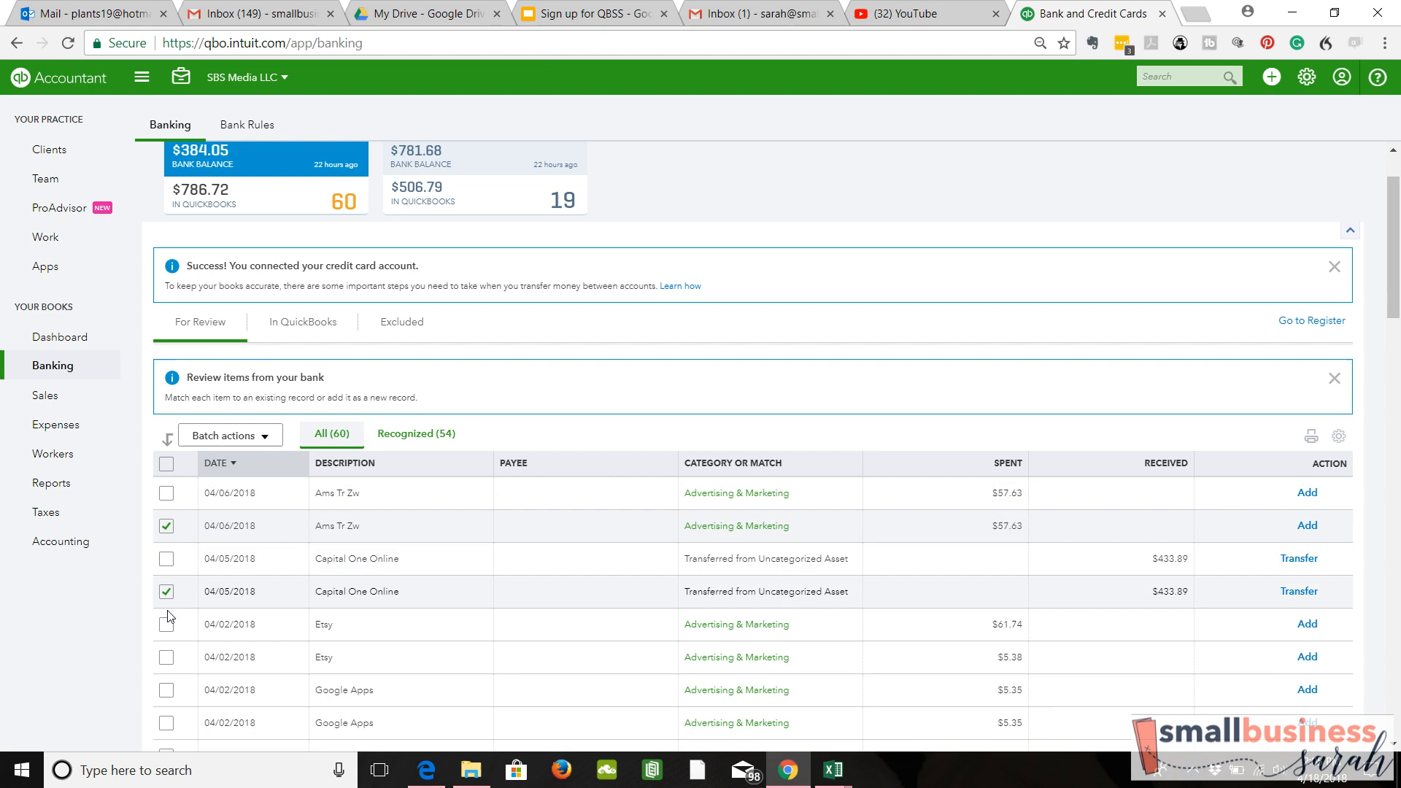
{"action": "left_click", "coordinate": [165, 657]}
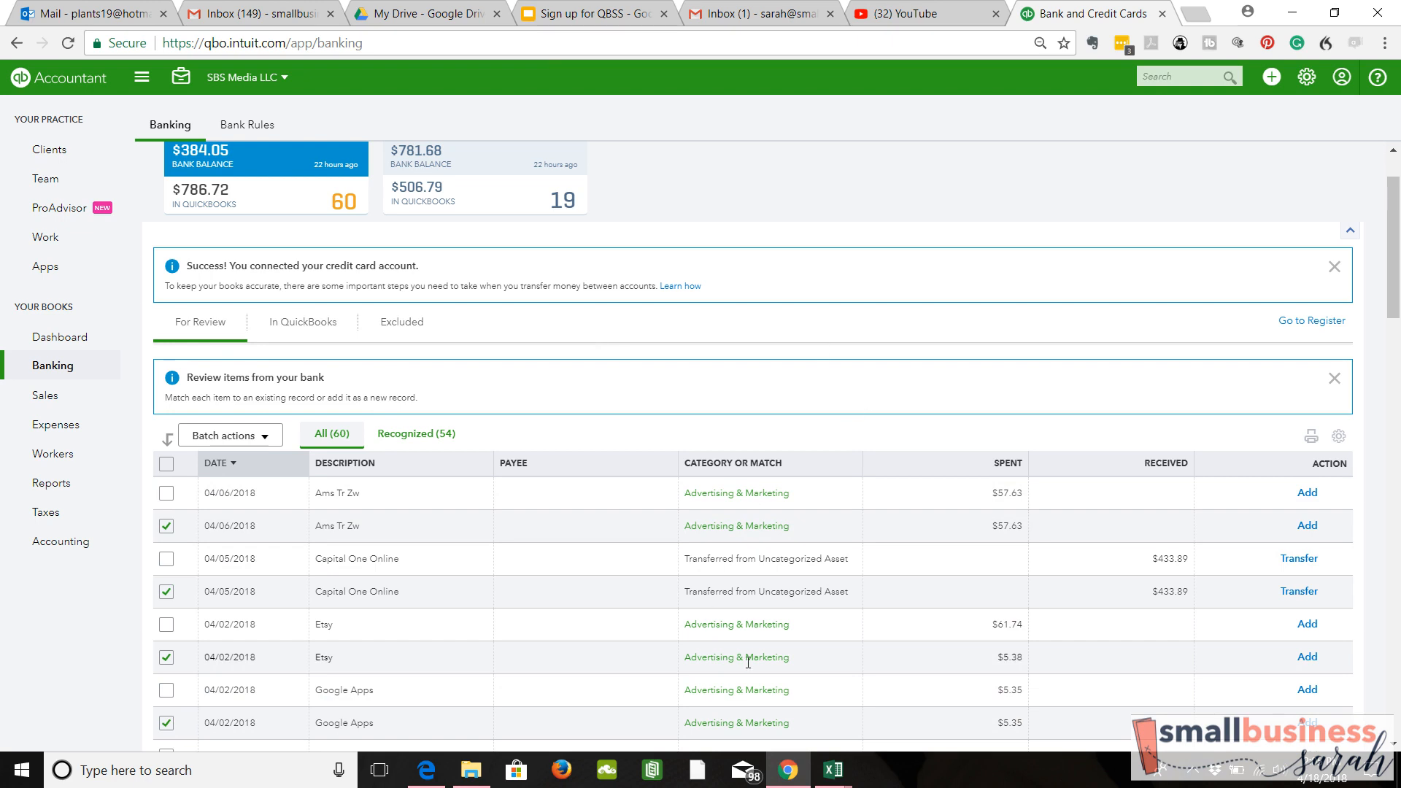
{"action": "mouse_move", "coordinate": [743, 643]}
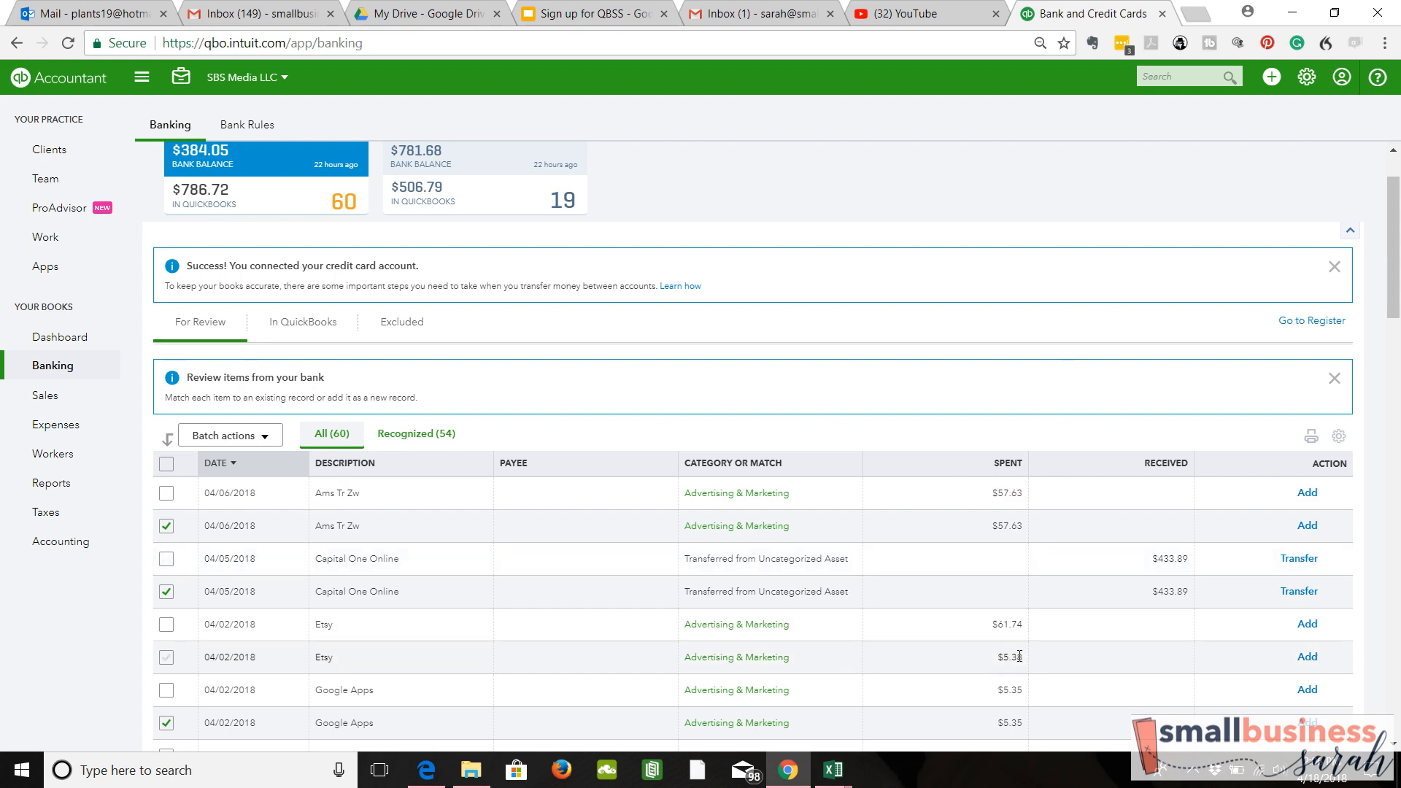
{"action": "mouse_move", "coordinate": [980, 664]}
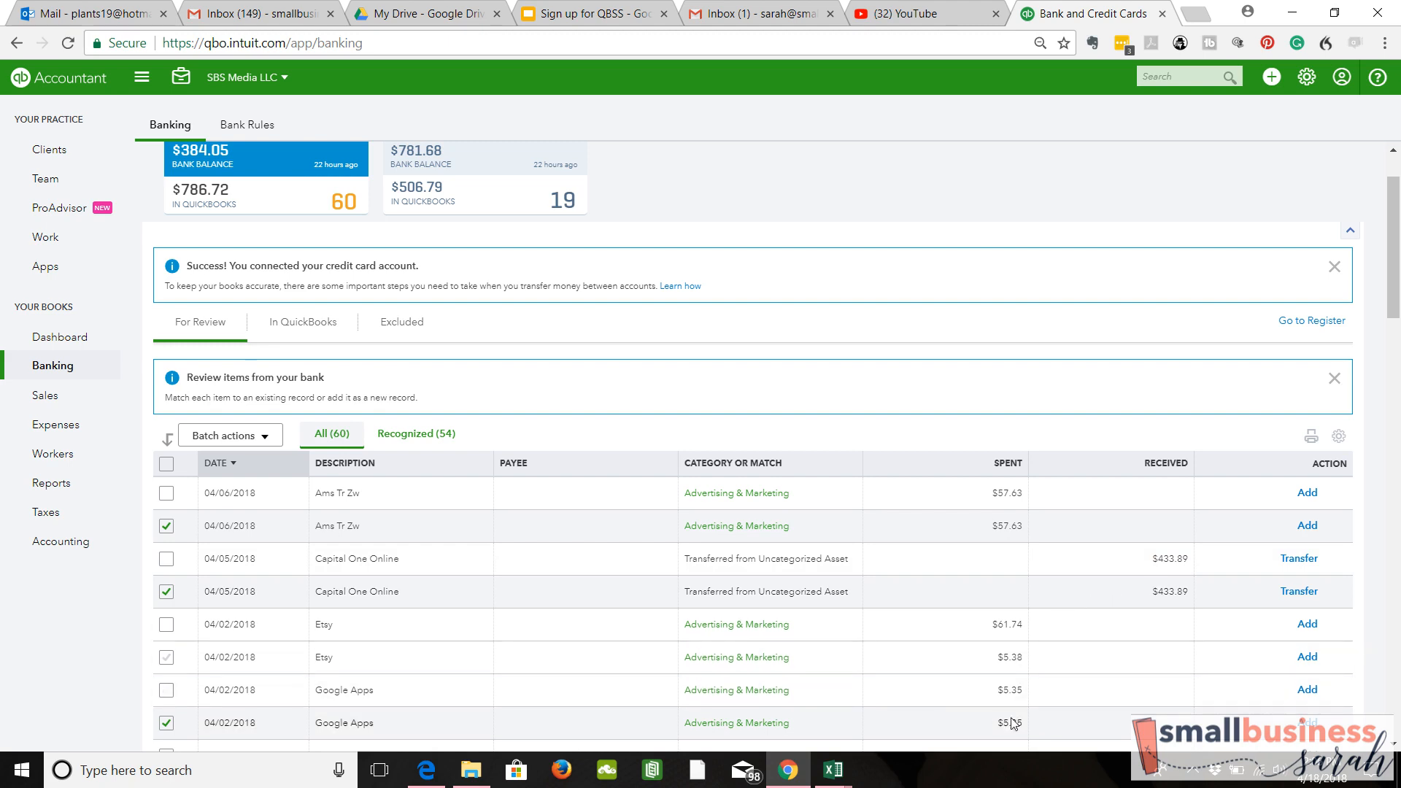
{"action": "mouse_move", "coordinate": [395, 343]}
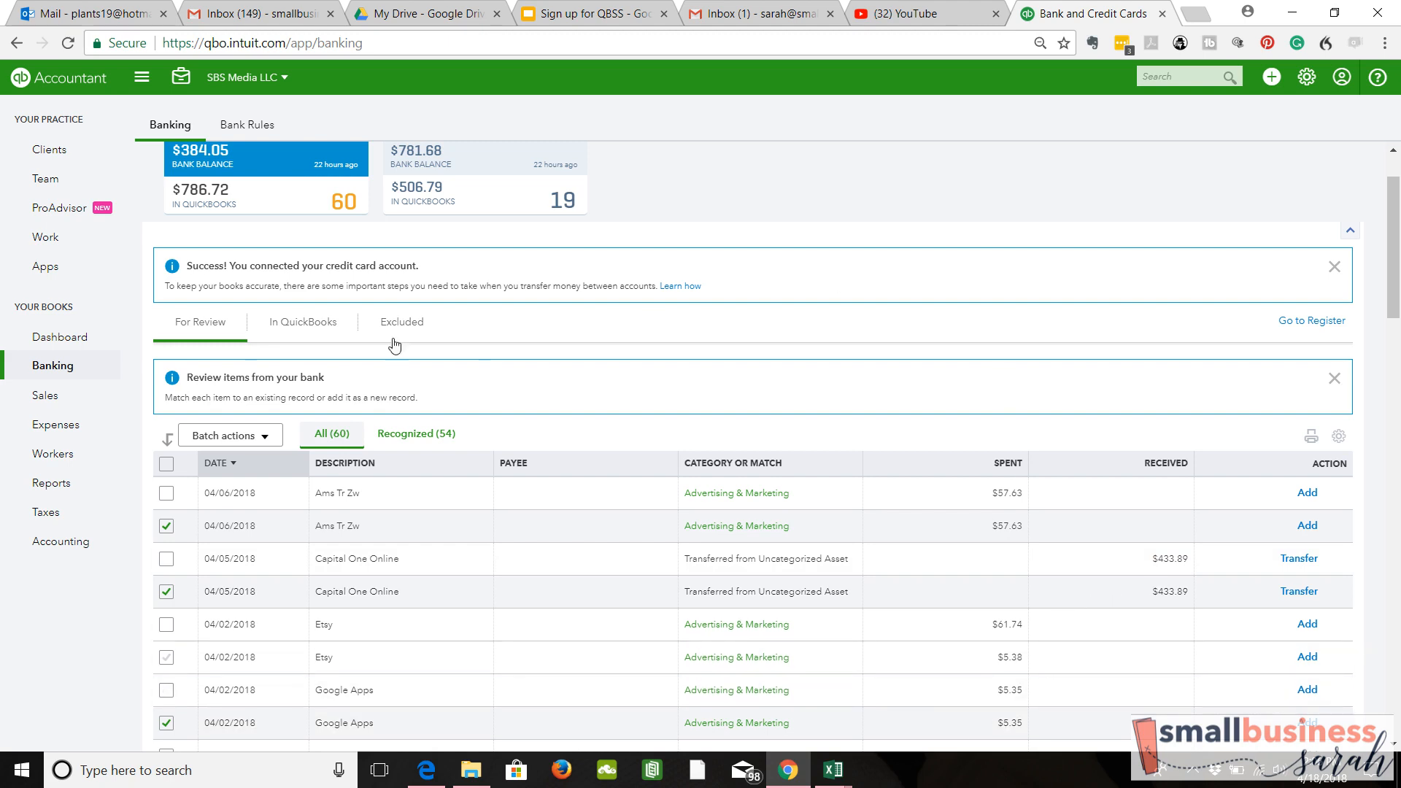
{"action": "left_click", "coordinate": [265, 434]}
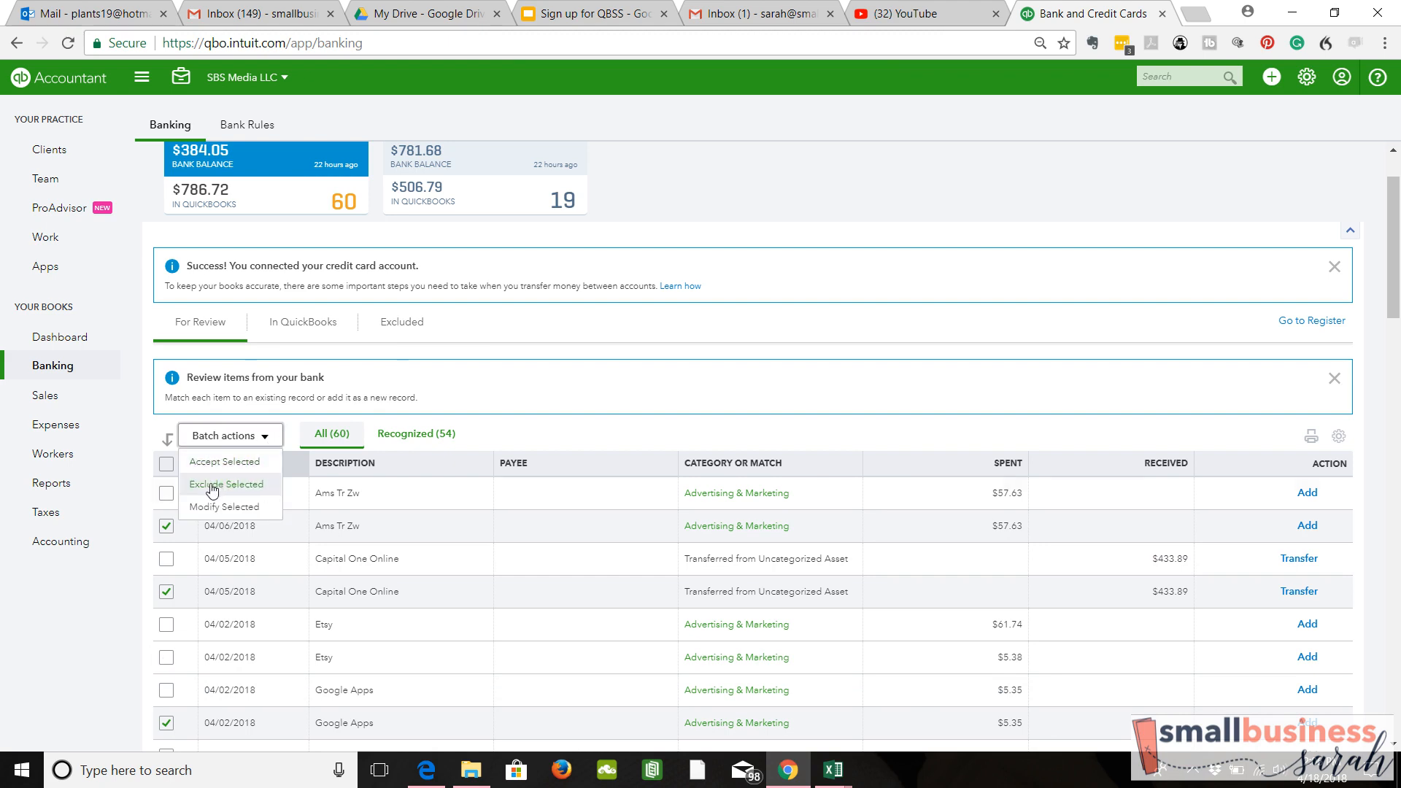
Step: Exclude the three selected duplicates, cutting the credit card review count from 60 to 57
{"action": "left_click", "coordinate": [223, 484]}
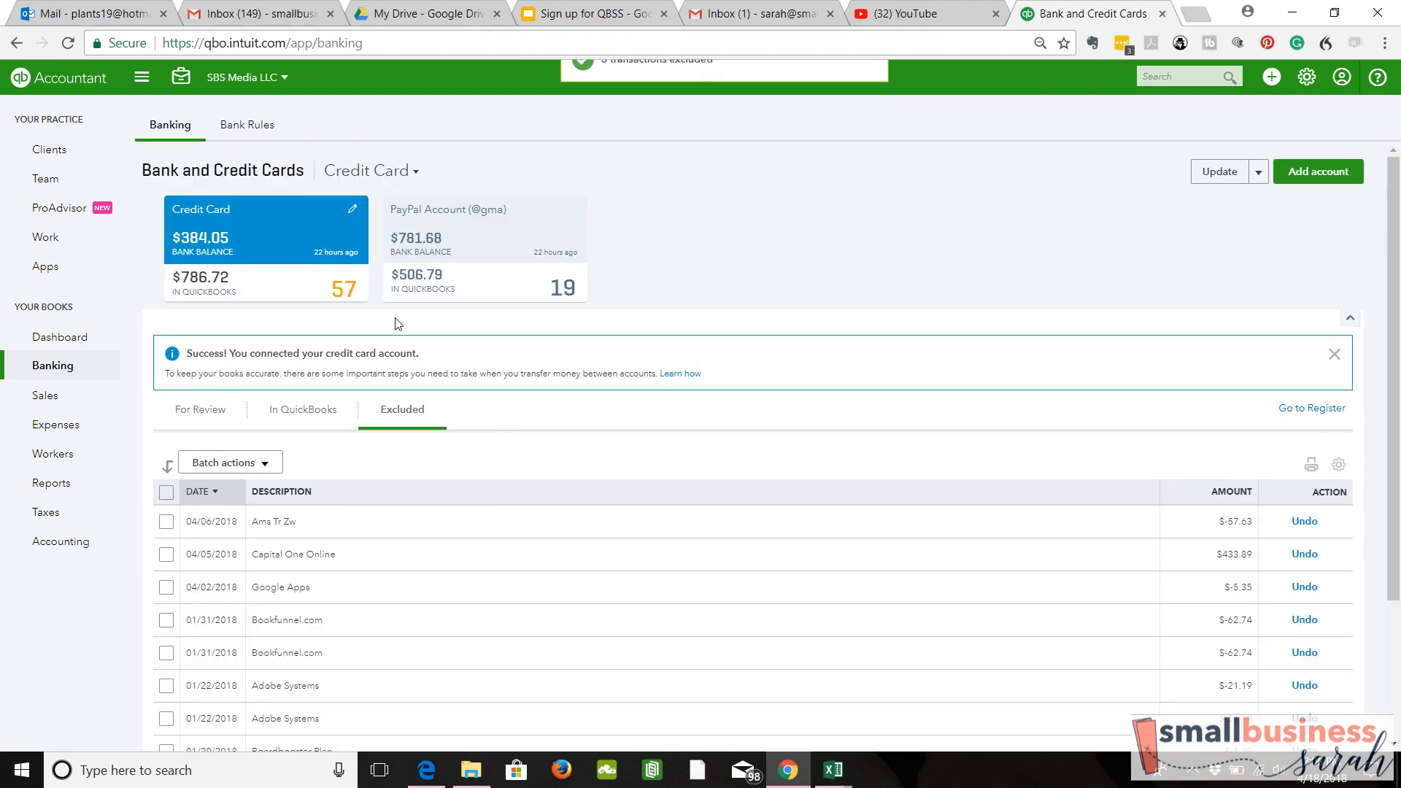
{"action": "mouse_move", "coordinate": [410, 682]}
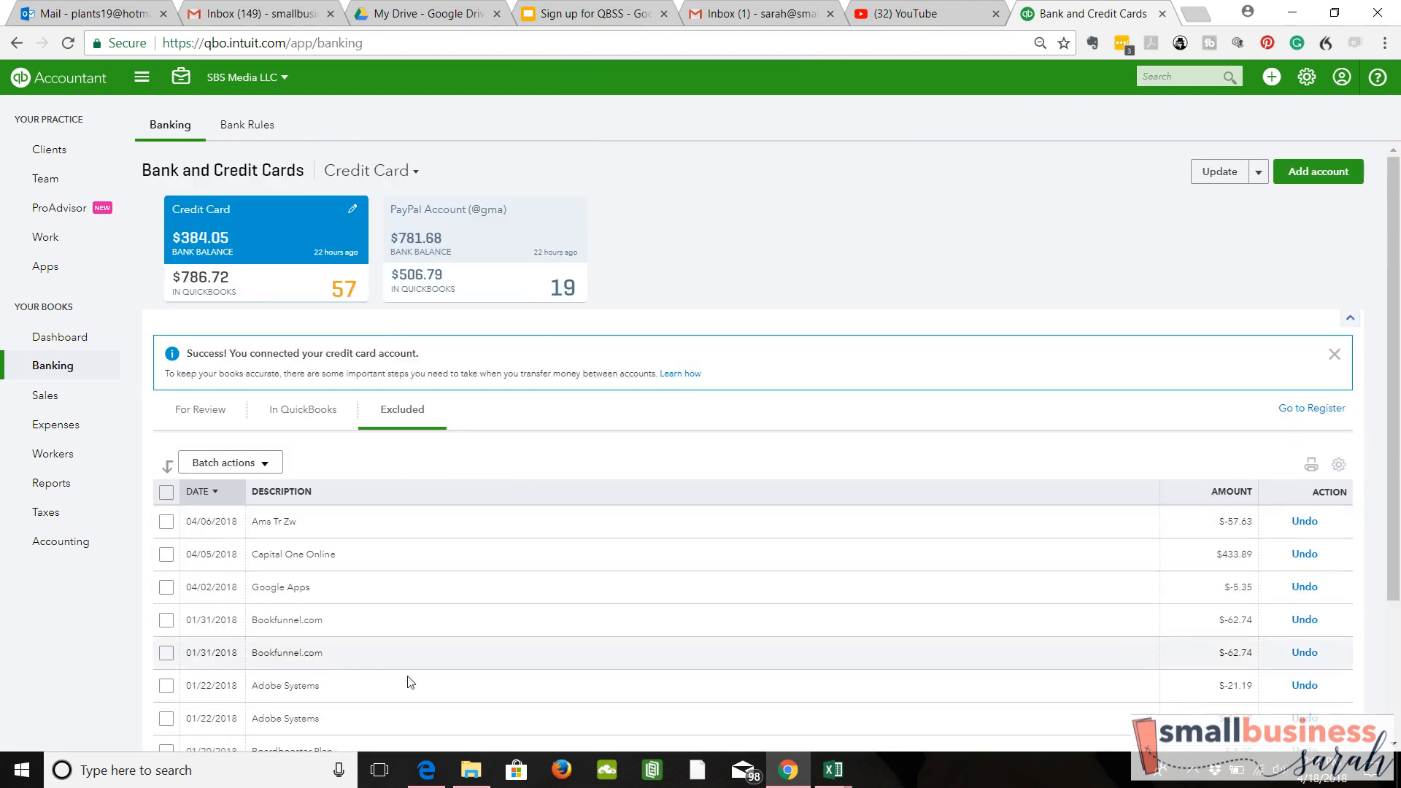
{"action": "mouse_move", "coordinate": [441, 556]}
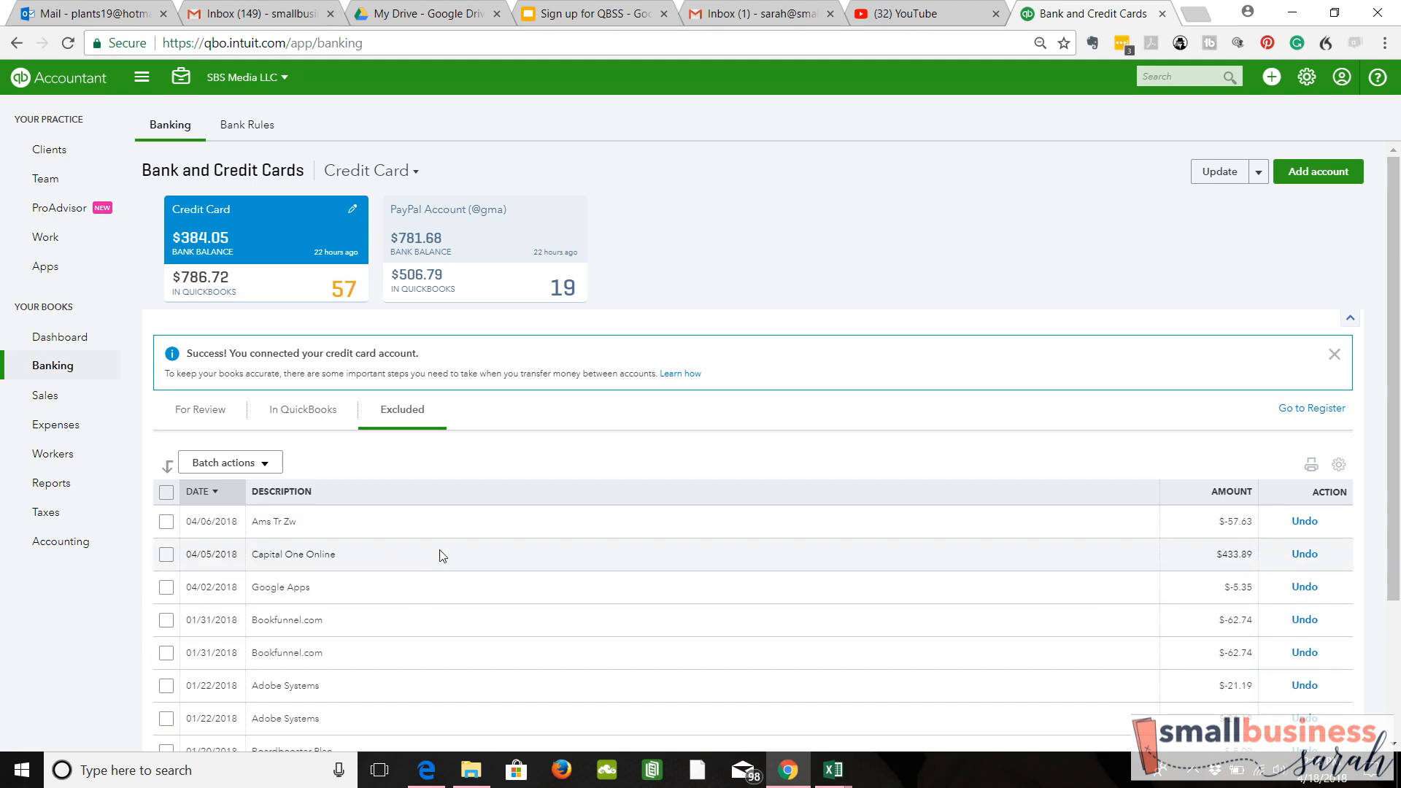
{"action": "mouse_move", "coordinate": [316, 588]}
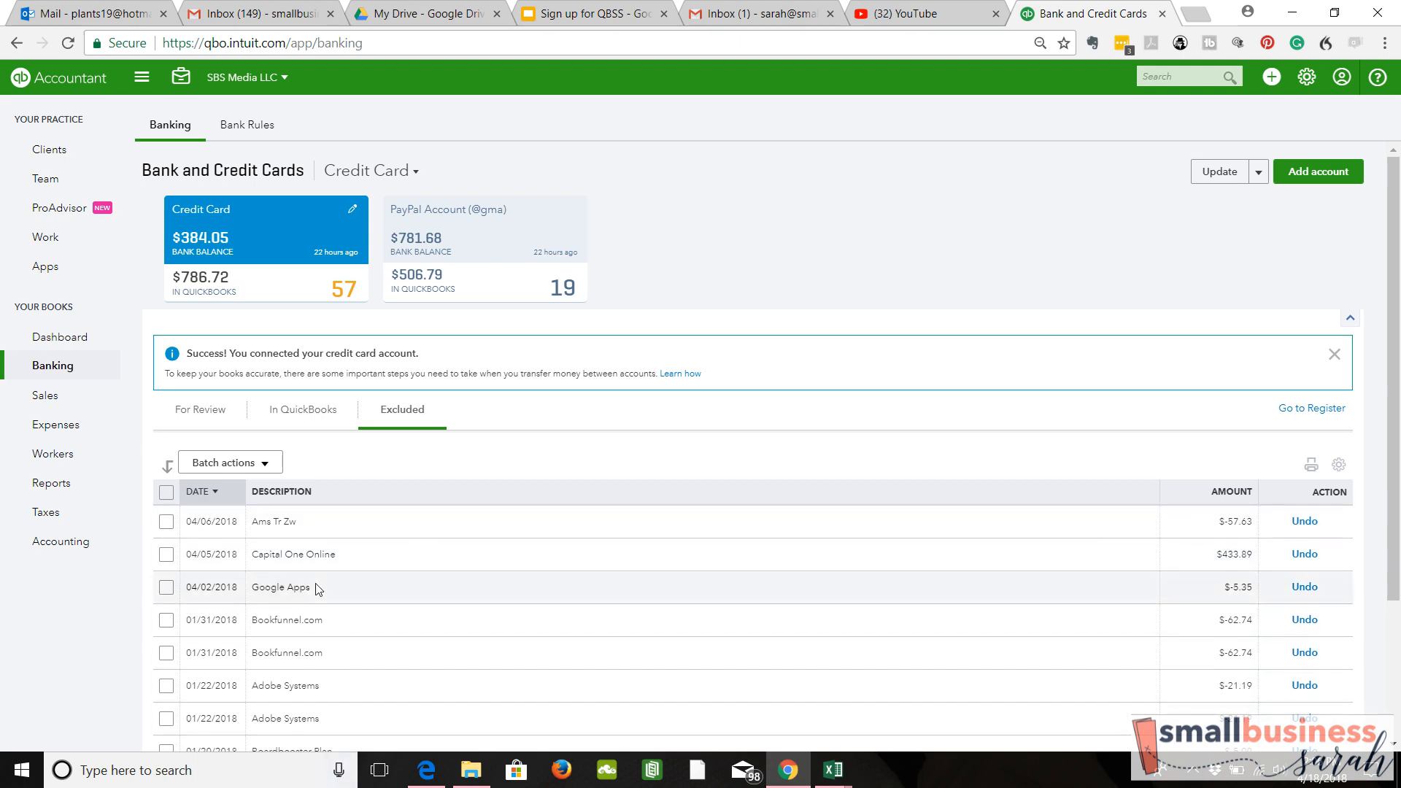
{"action": "mouse_move", "coordinate": [351, 692]}
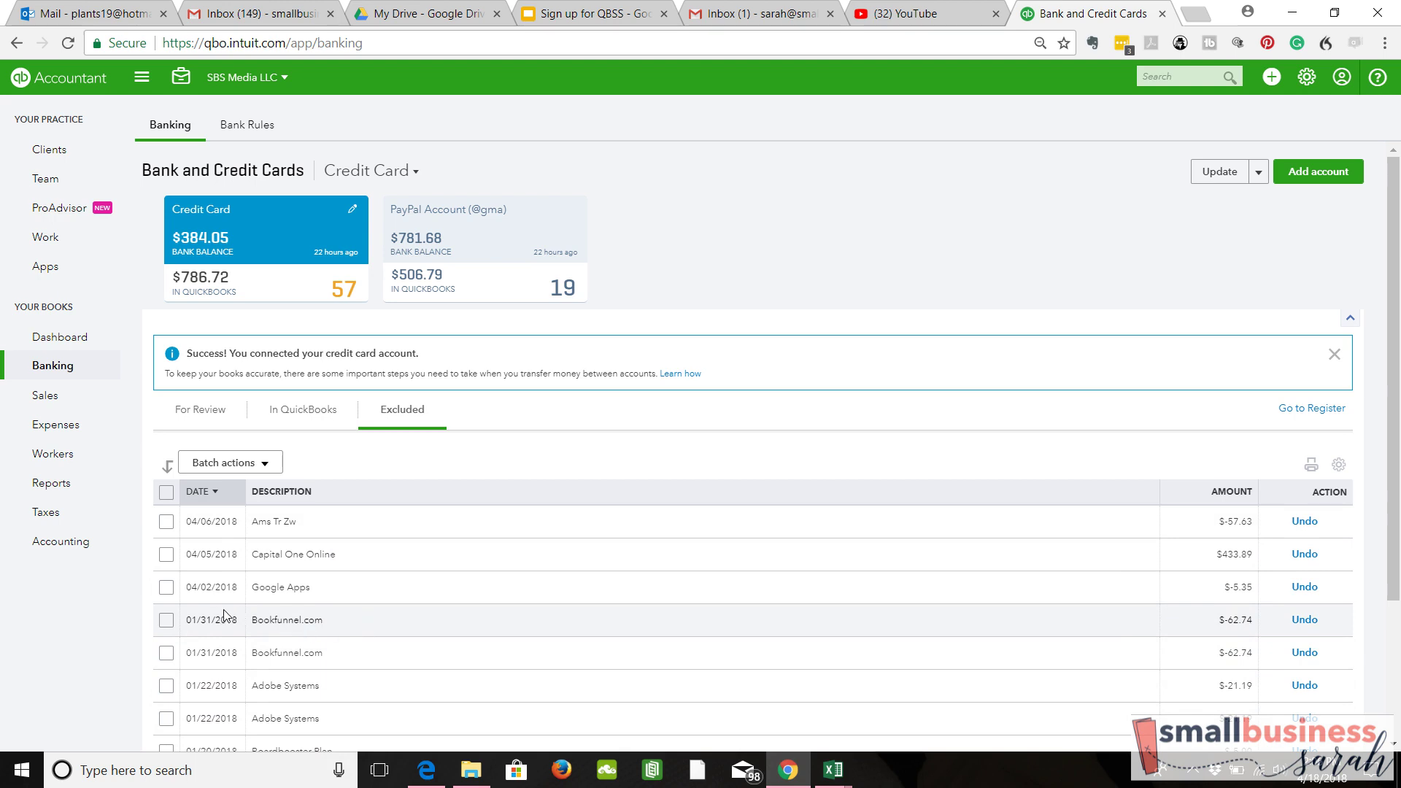
{"action": "mouse_move", "coordinate": [397, 566]}
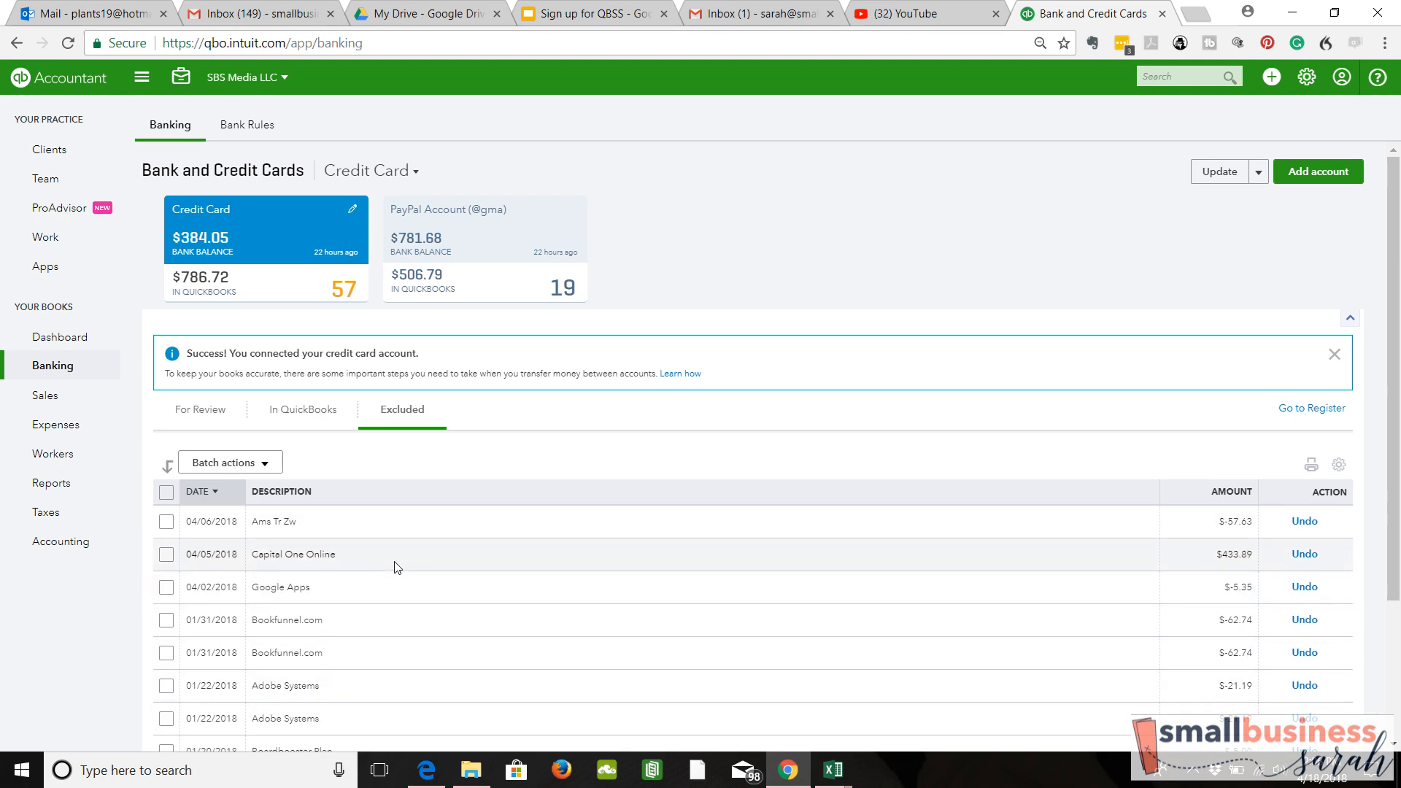
{"action": "mouse_move", "coordinate": [408, 565]}
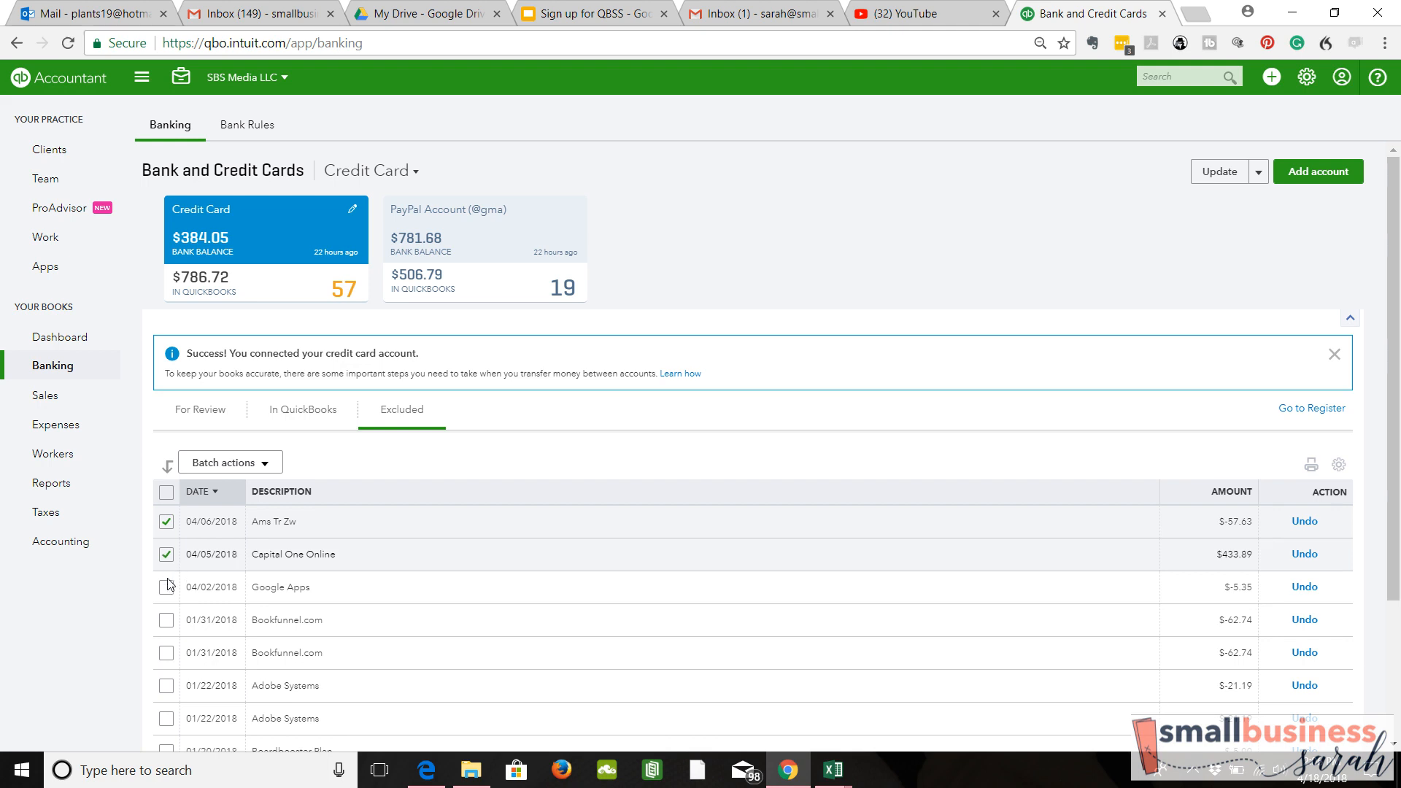
Step: Permanently delete the three excluded credit card duplicates from the Excluded tab, confirming with Yes
{"action": "left_click", "coordinate": [166, 587]}
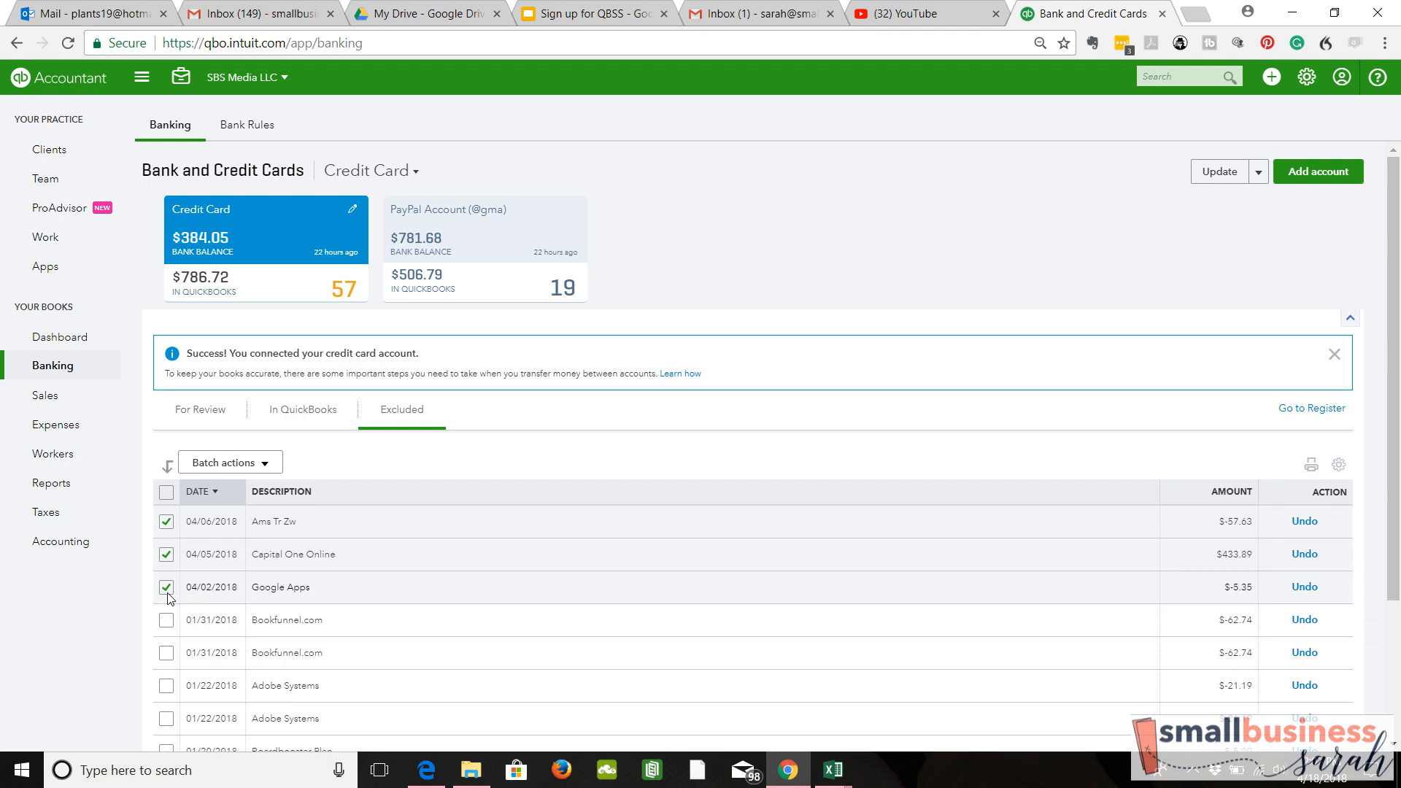
{"action": "mouse_move", "coordinate": [391, 506]}
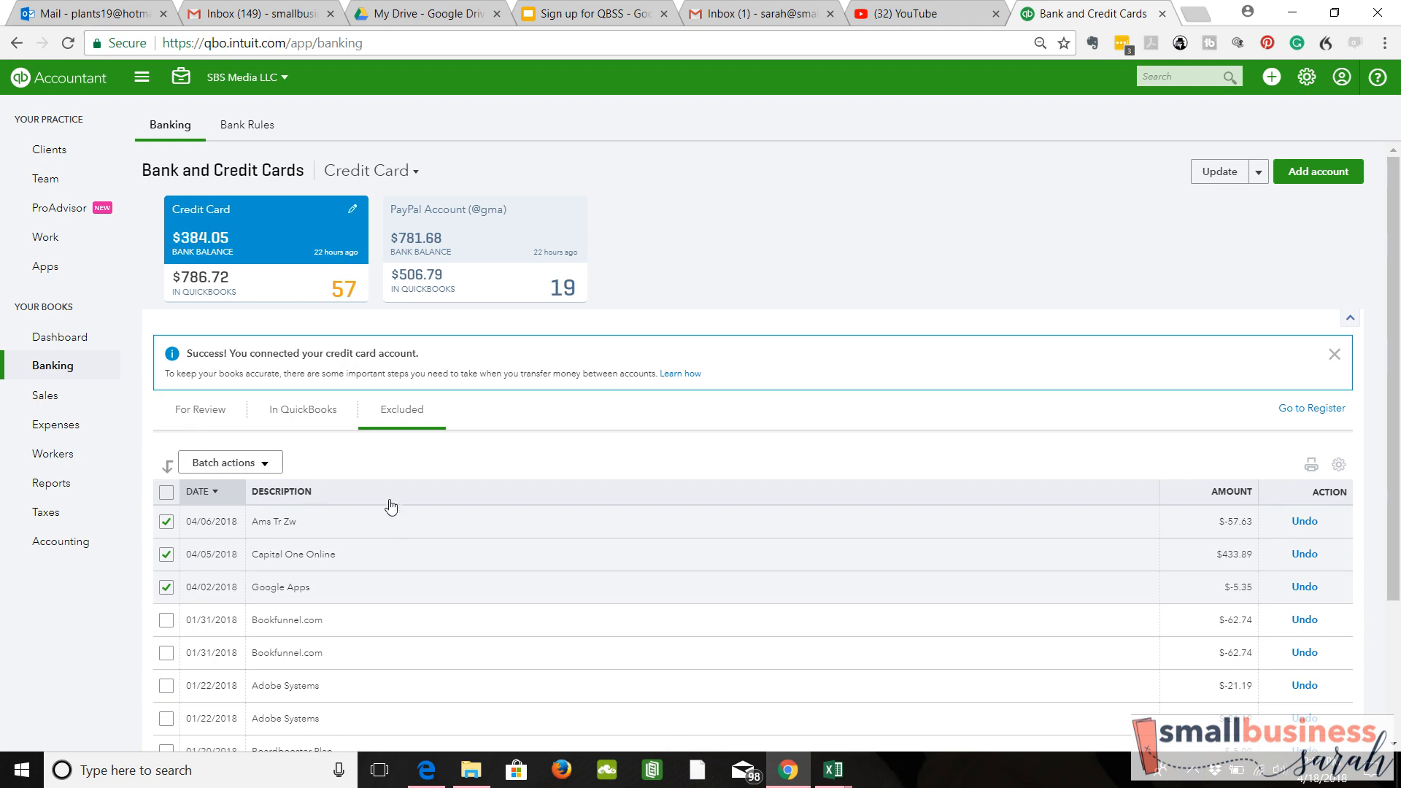
{"action": "mouse_move", "coordinate": [410, 458]}
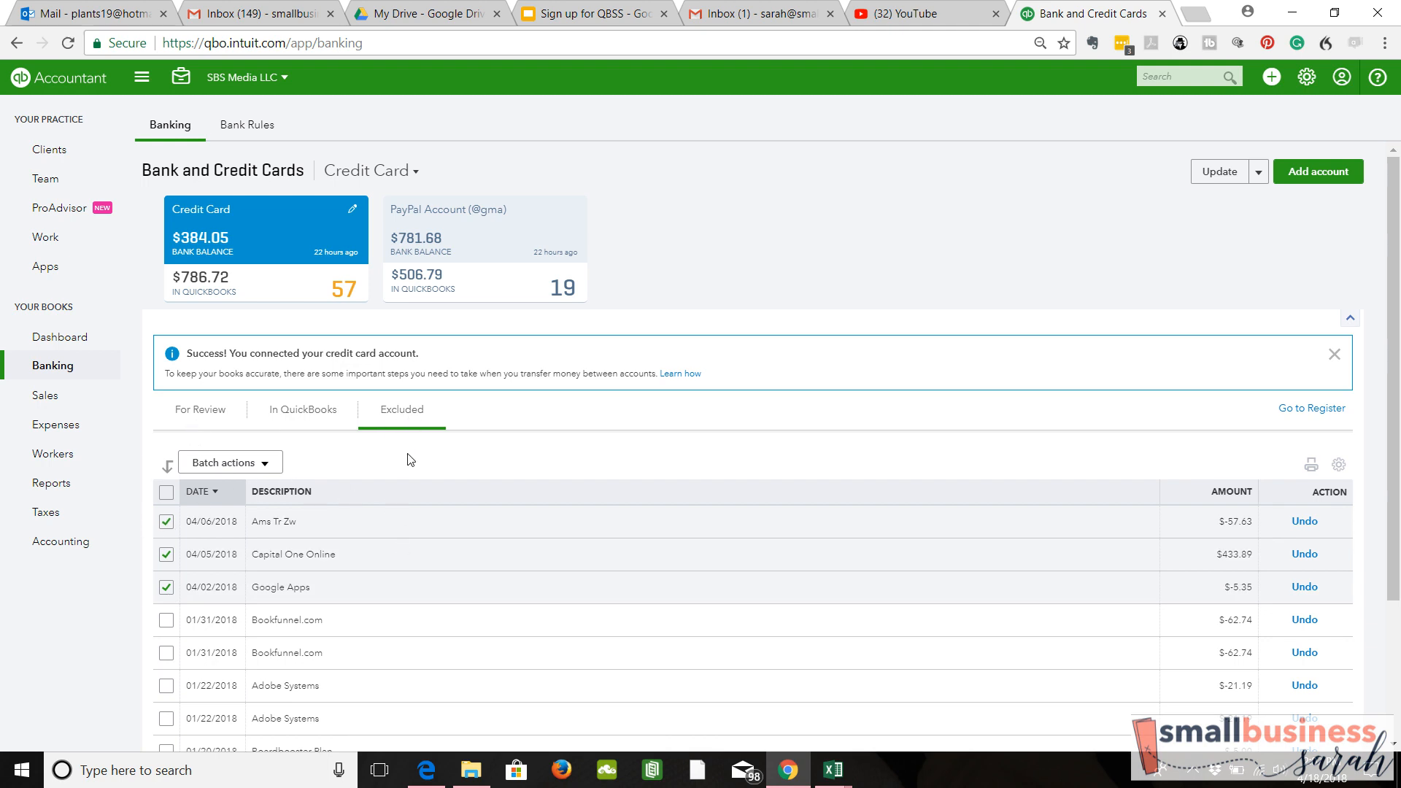
{"action": "left_click", "coordinate": [229, 461]}
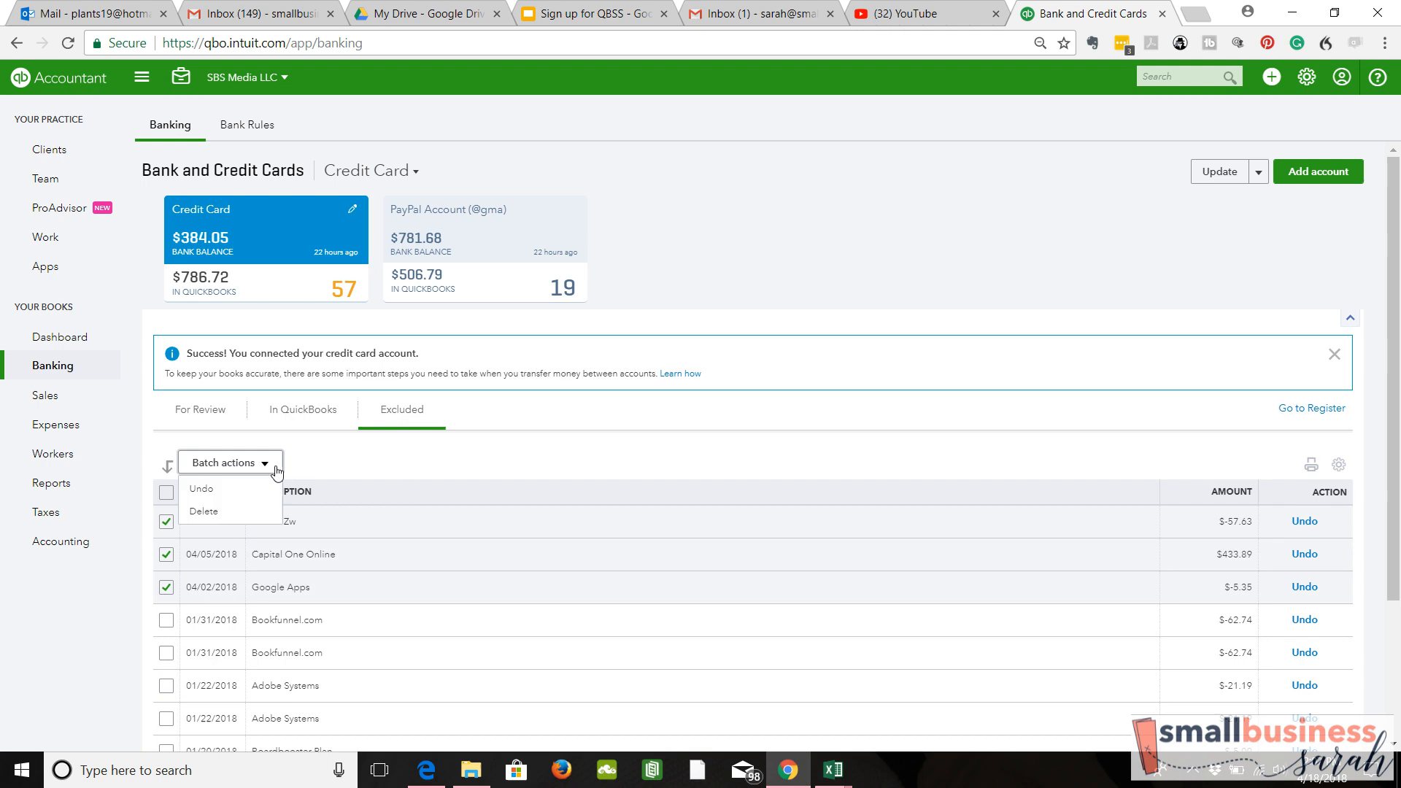
{"action": "mouse_move", "coordinate": [203, 517]}
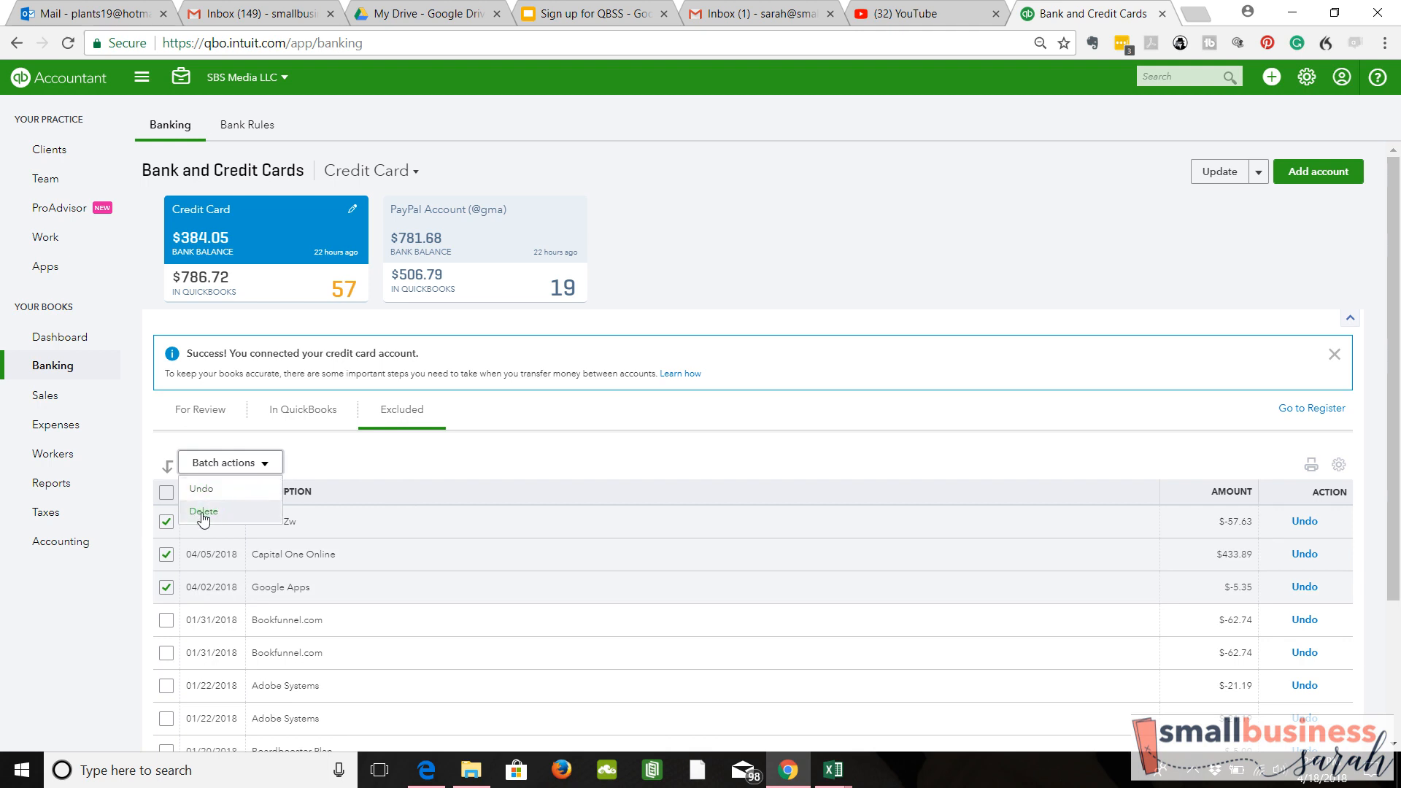
{"action": "left_click", "coordinate": [203, 512]}
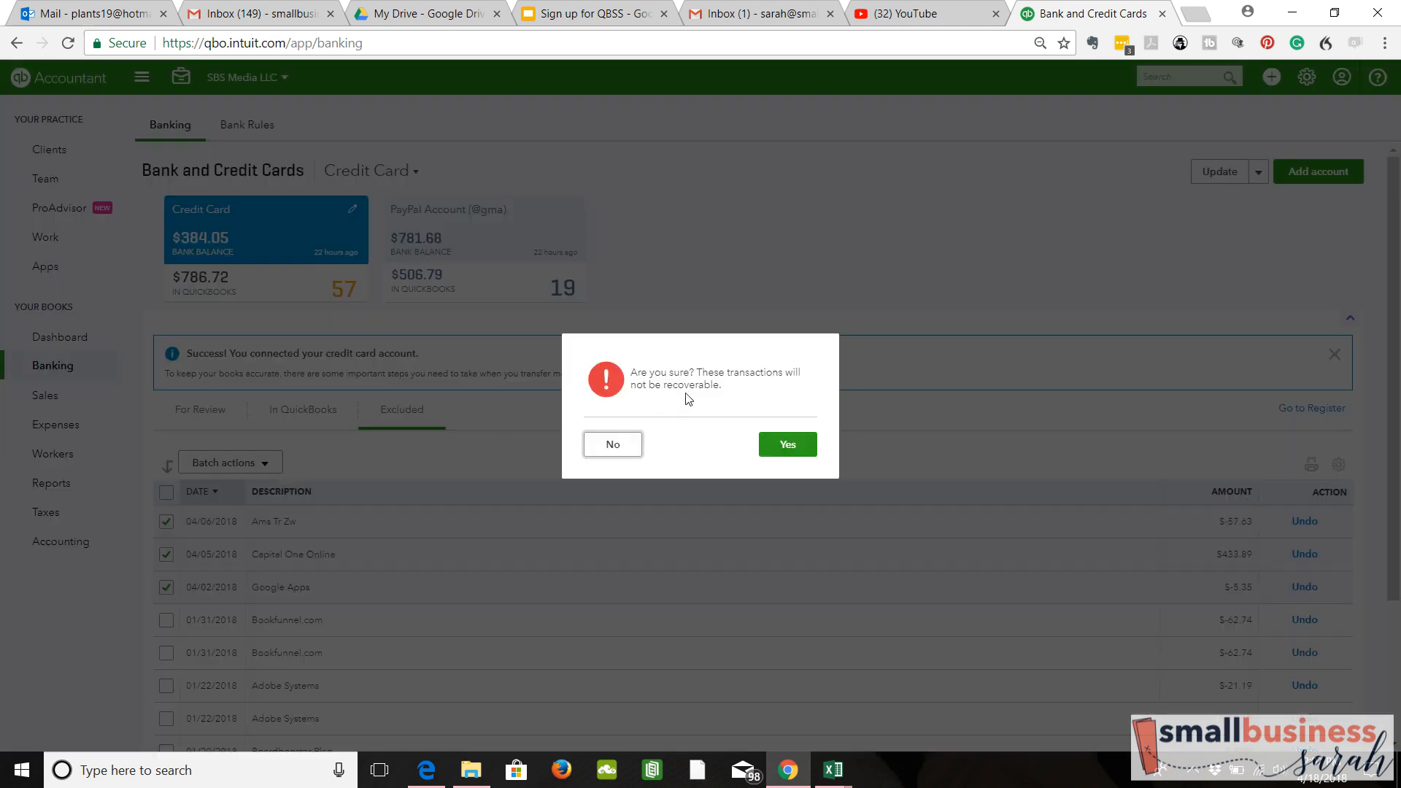
{"action": "mouse_move", "coordinate": [664, 402]}
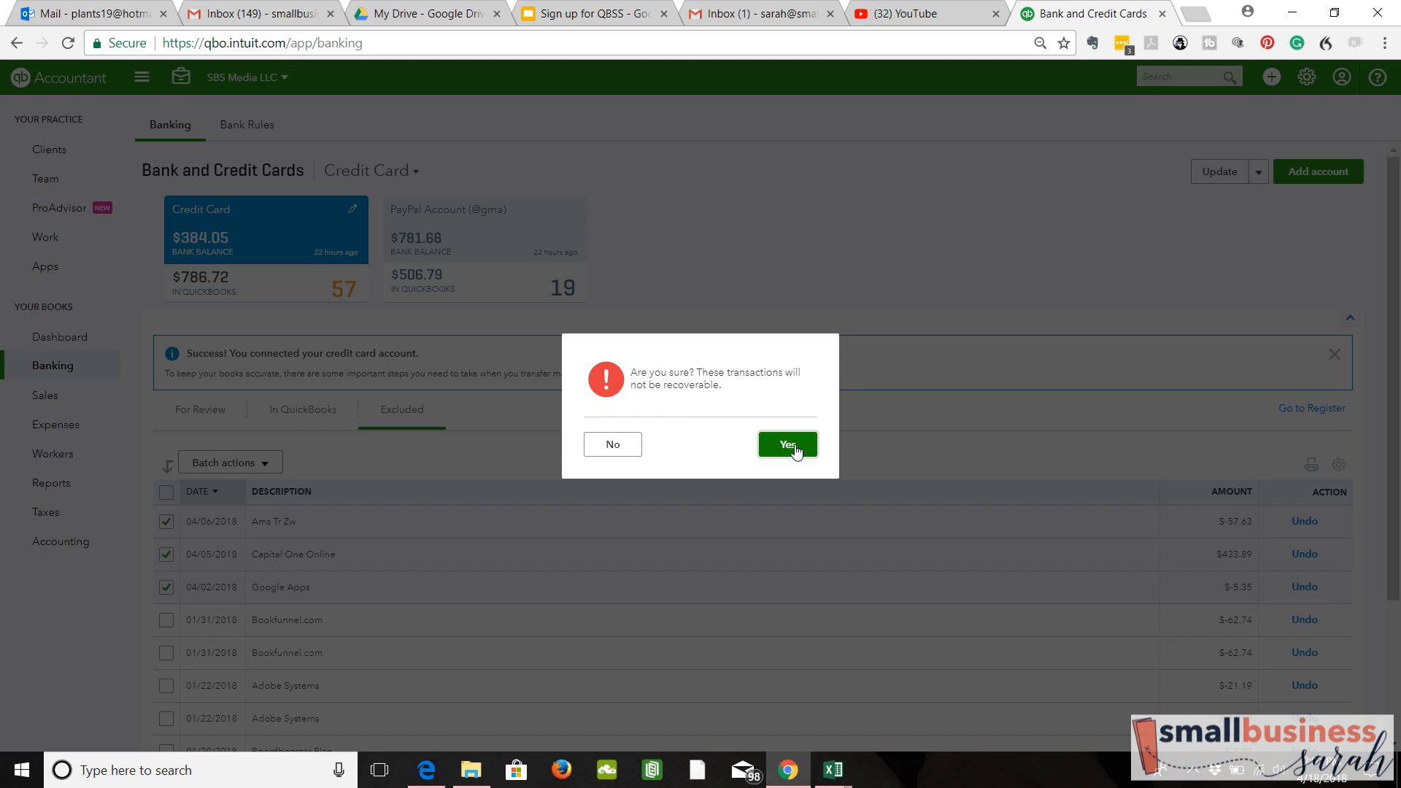
{"action": "left_click", "coordinate": [787, 444]}
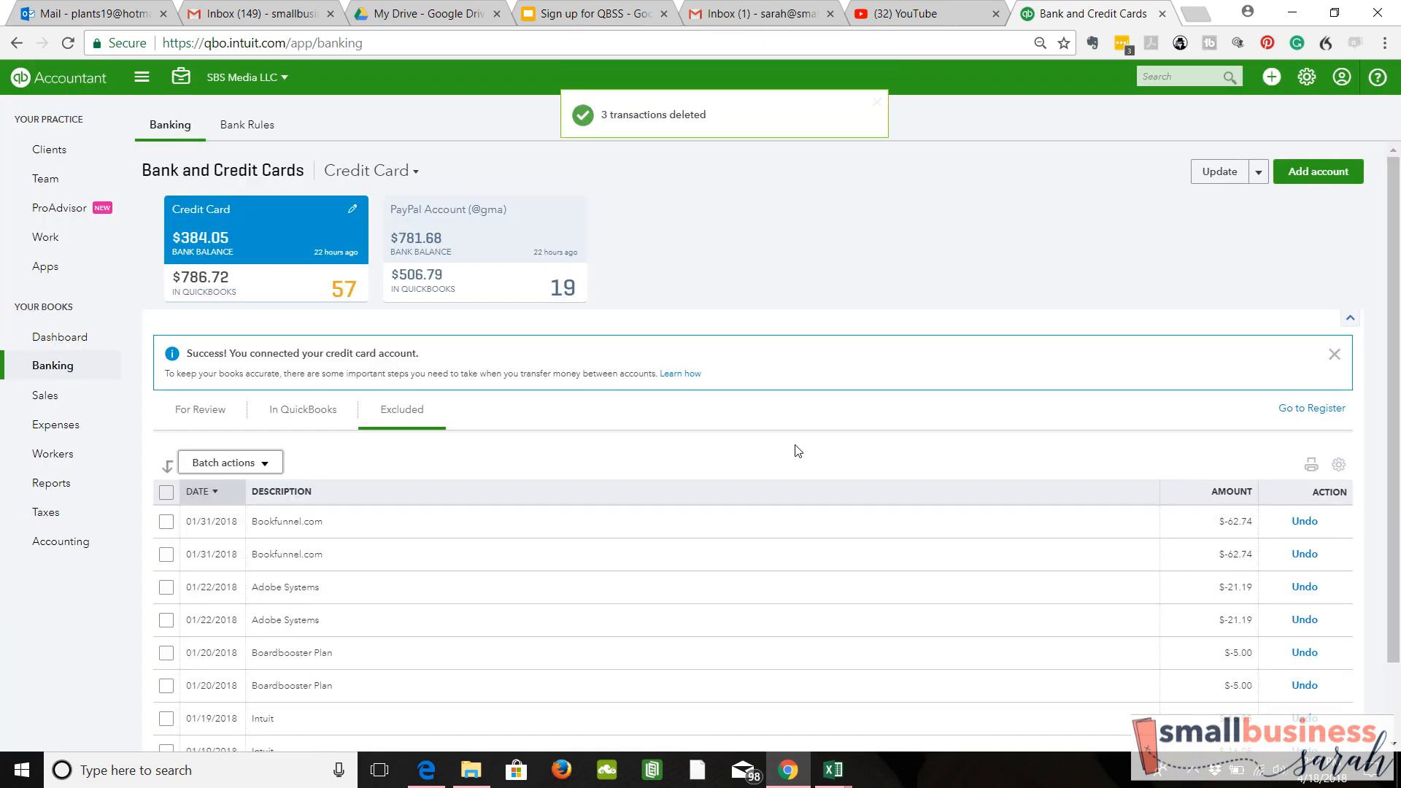
{"action": "mouse_move", "coordinate": [518, 229]}
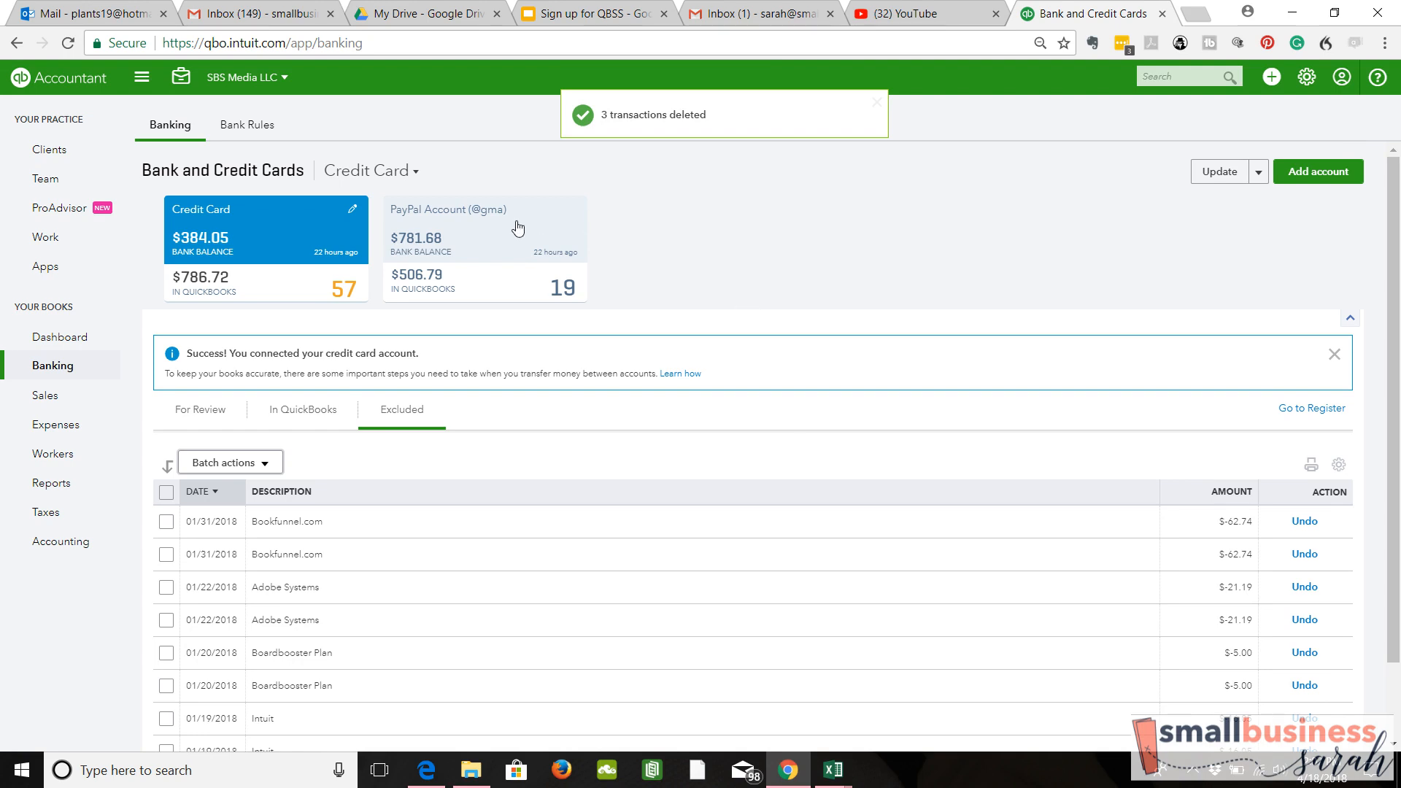
Step: In PayPal Account's For Review list, select the 04/12 and 04/08 Wings Virtual Services duplicates
{"action": "left_click", "coordinate": [485, 228]}
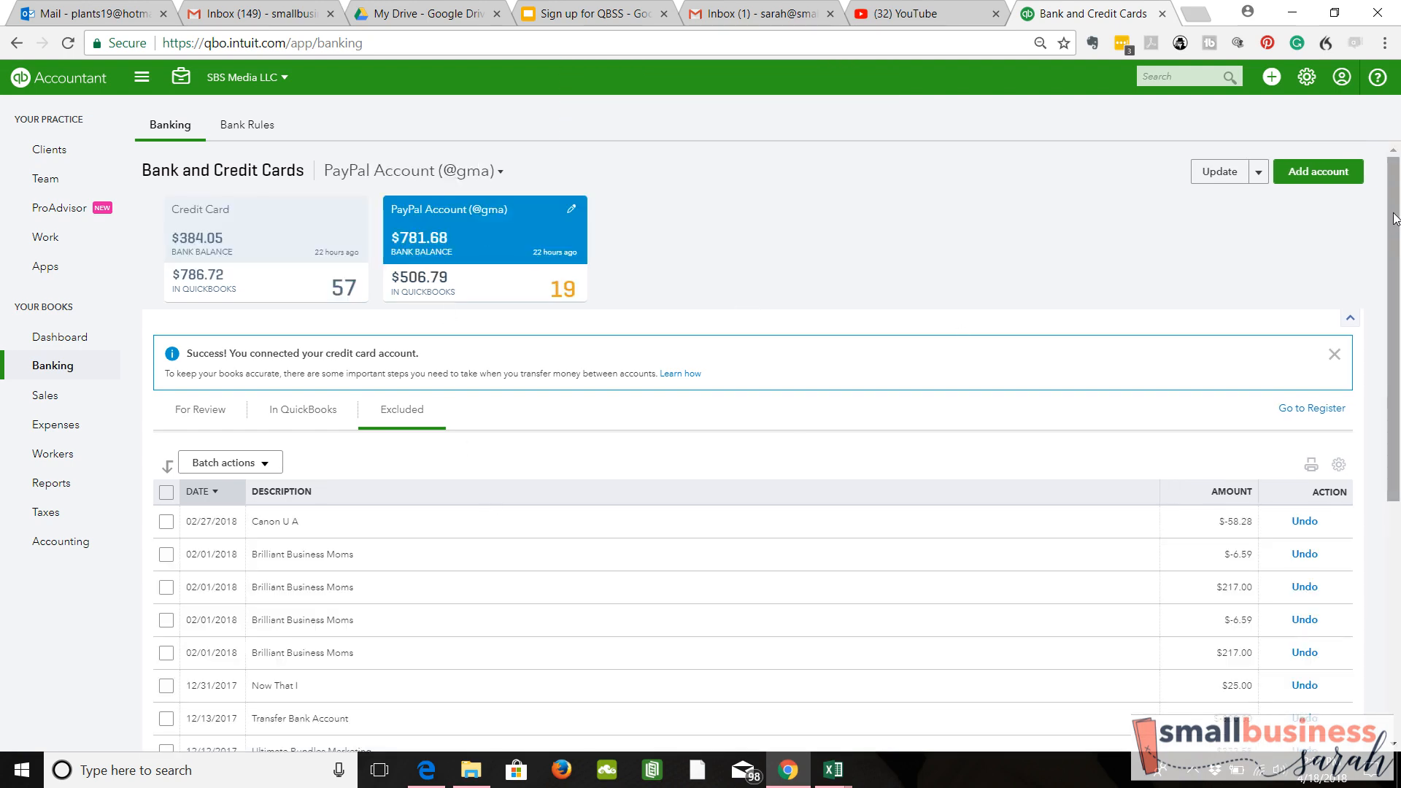
{"action": "scroll", "scroll_direction": "down", "scroll_amount": 3}
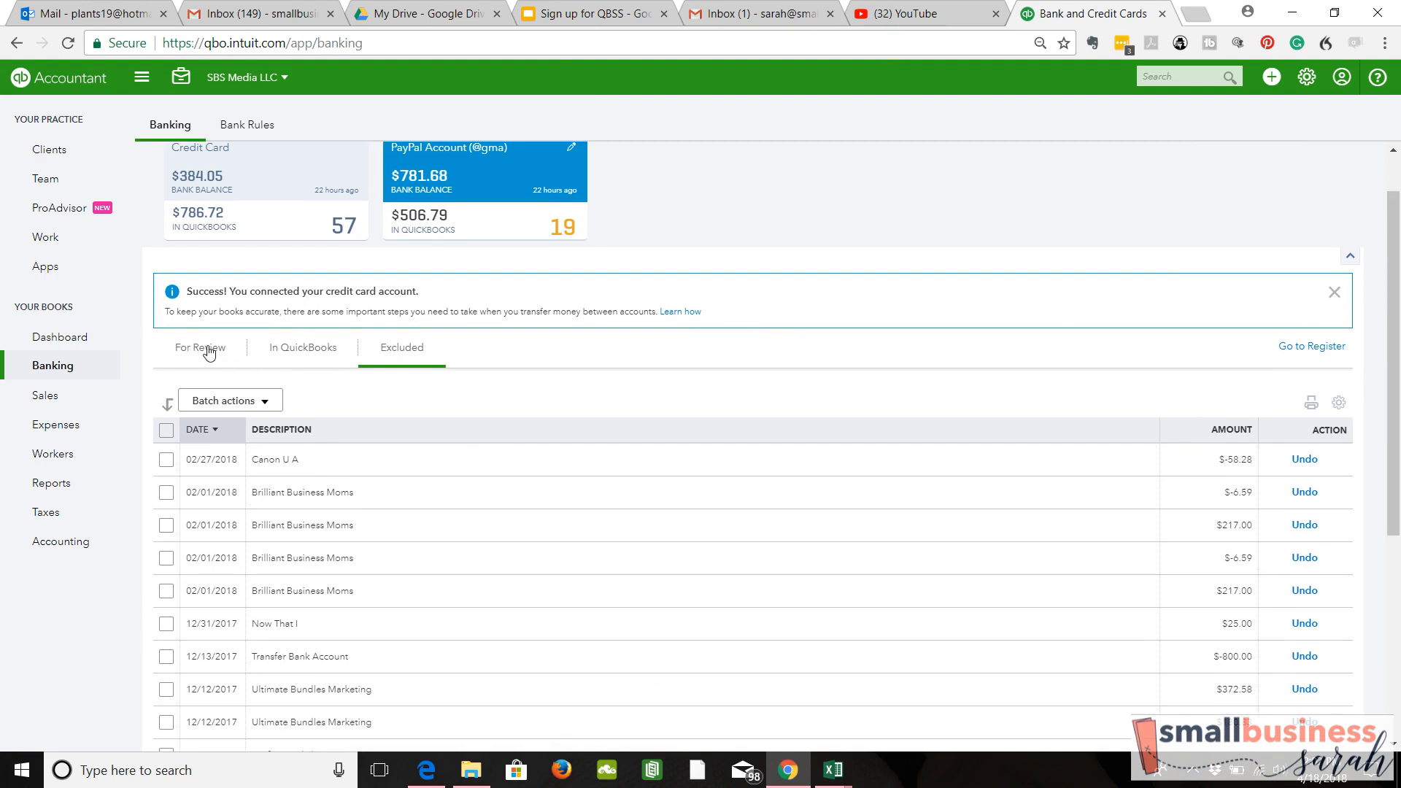
{"action": "left_click", "coordinate": [200, 347]}
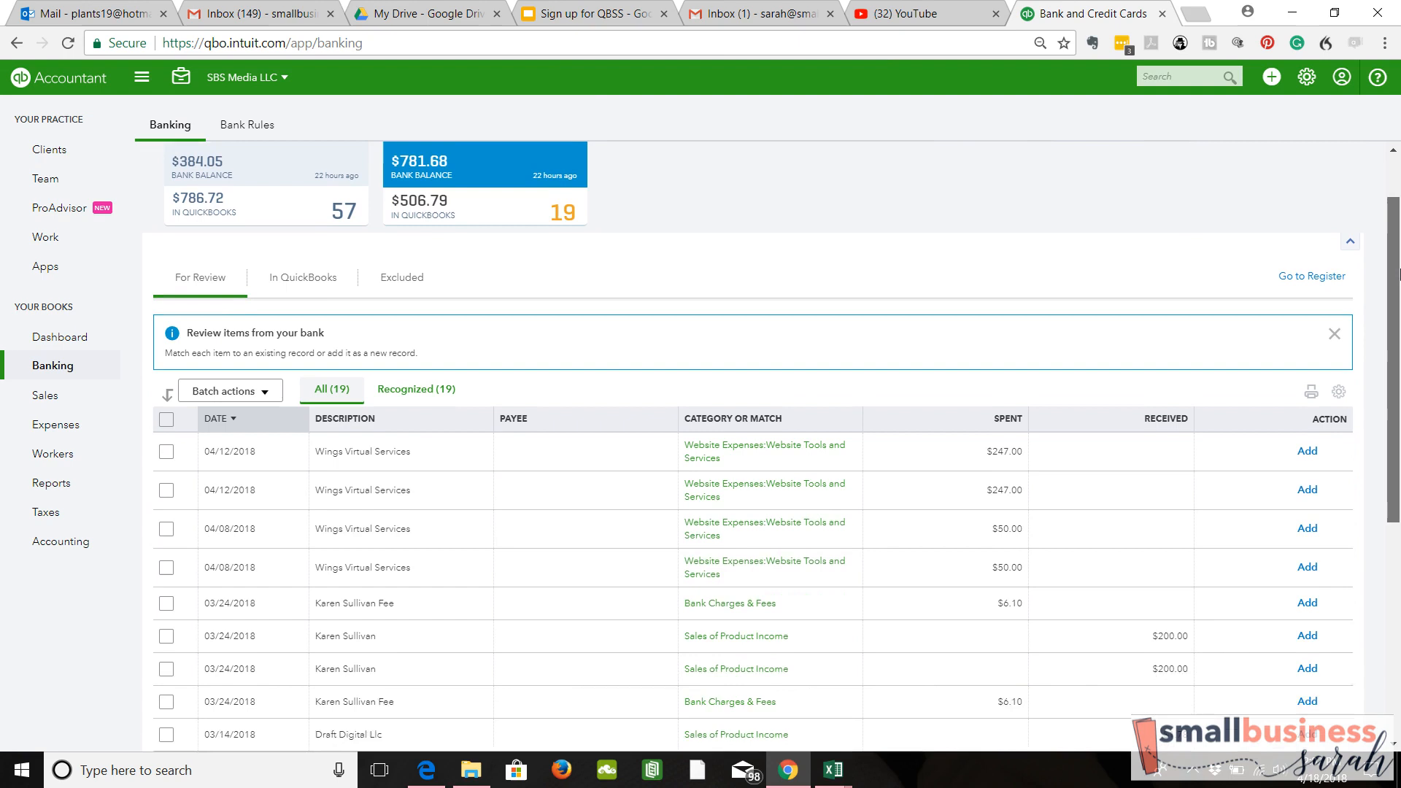
{"action": "scroll", "scroll_direction": "down", "scroll_amount": 3}
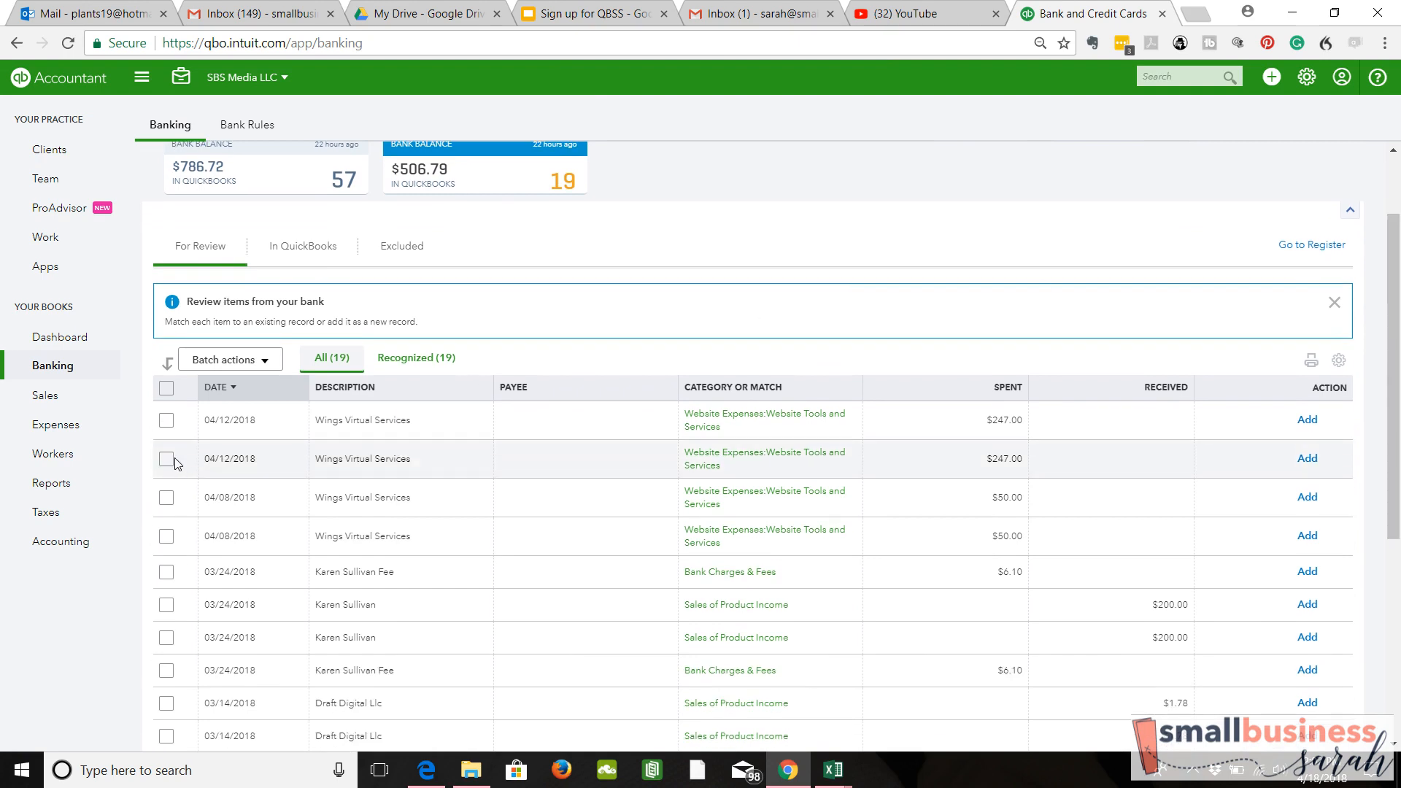
{"action": "left_click", "coordinate": [166, 458]}
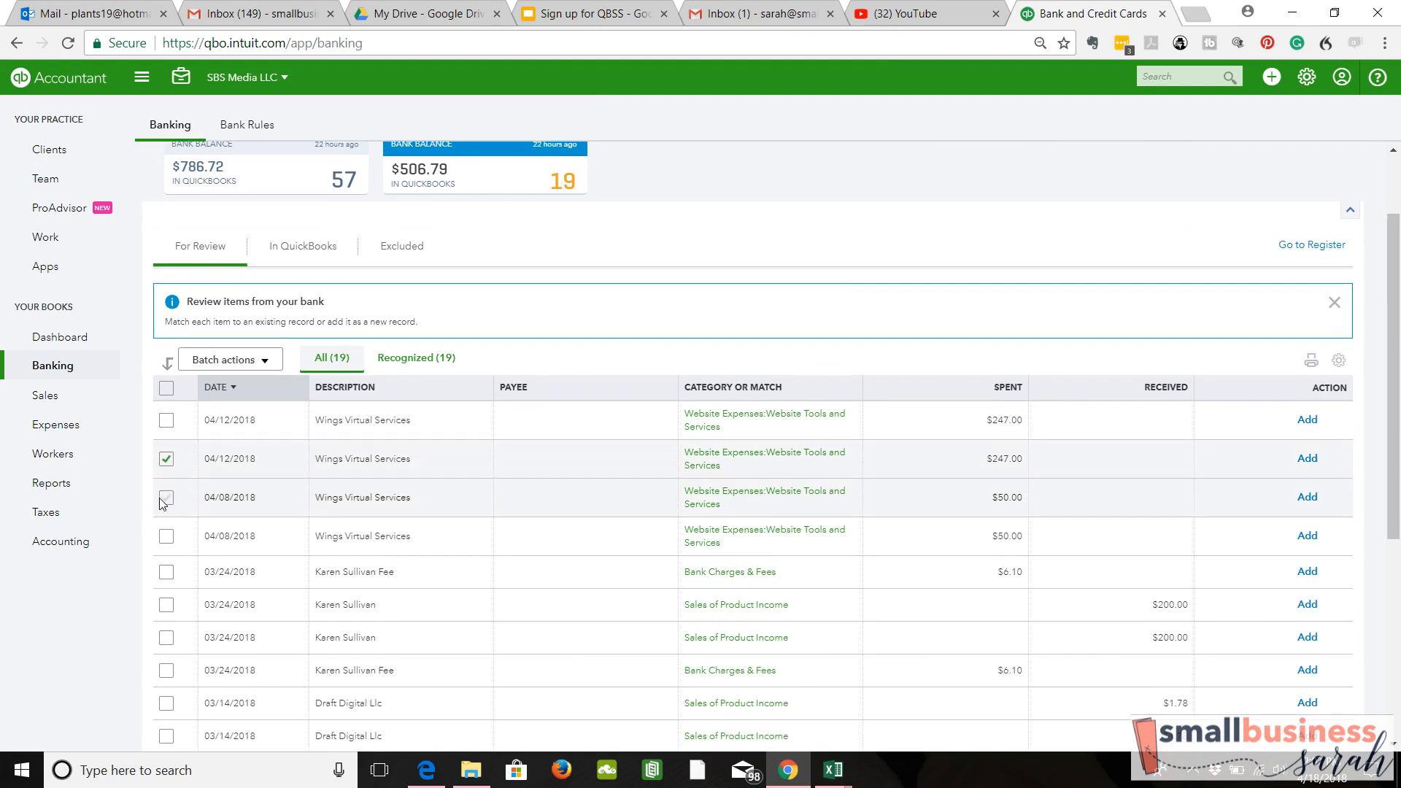
{"action": "left_click", "coordinate": [166, 498]}
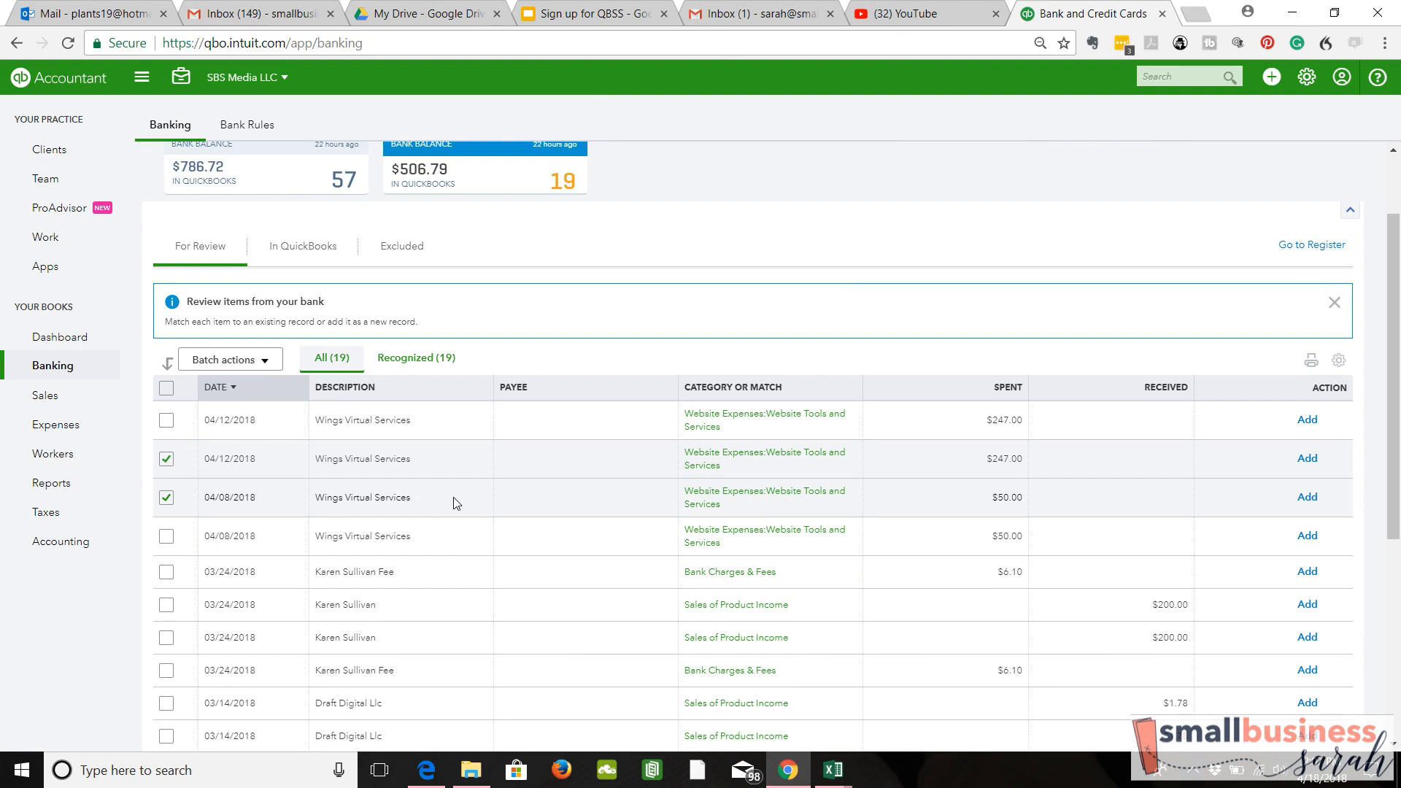
{"action": "mouse_move", "coordinate": [513, 326]}
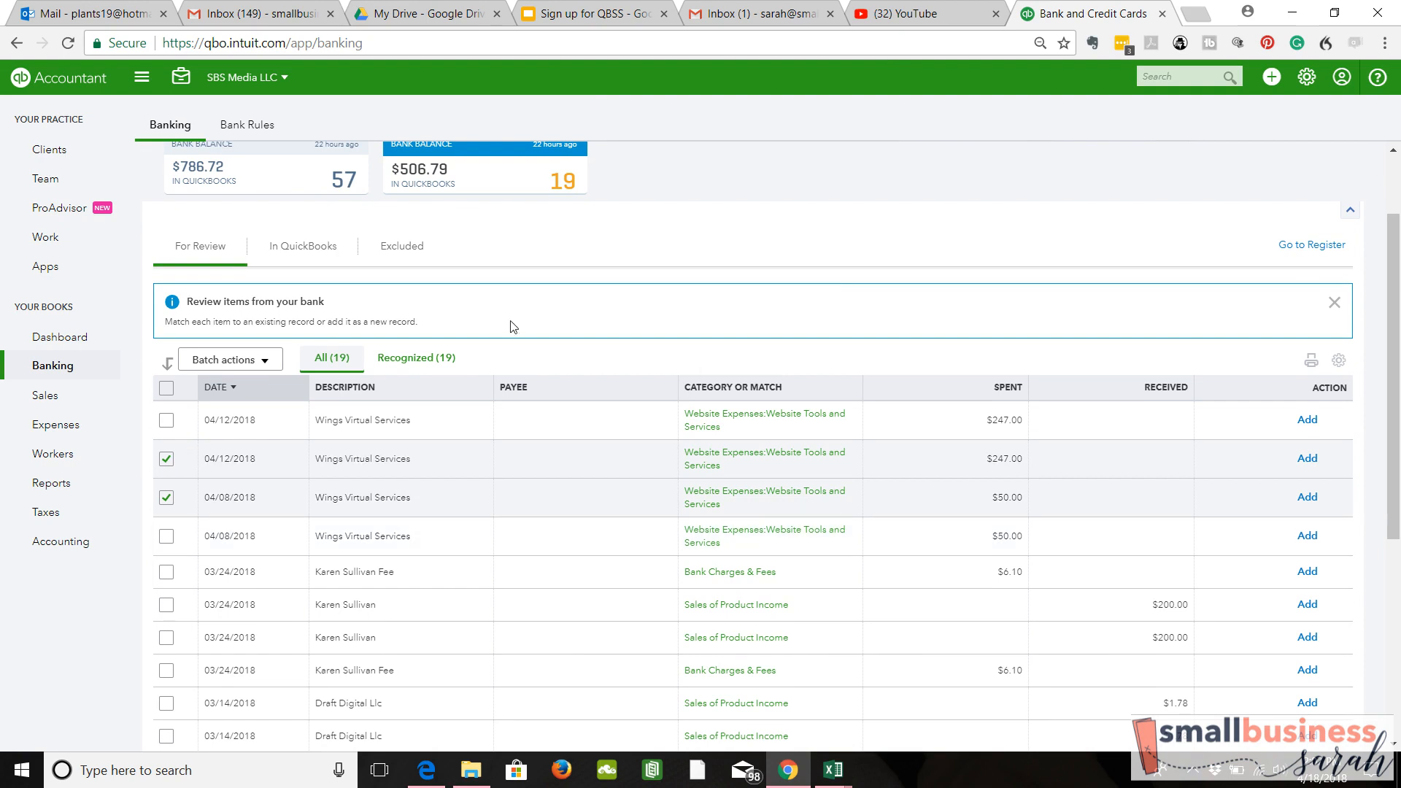
Step: Exclude both Wings Virtual Services duplicates and view PayPal's Excluded transactions
{"action": "left_click", "coordinate": [230, 359]}
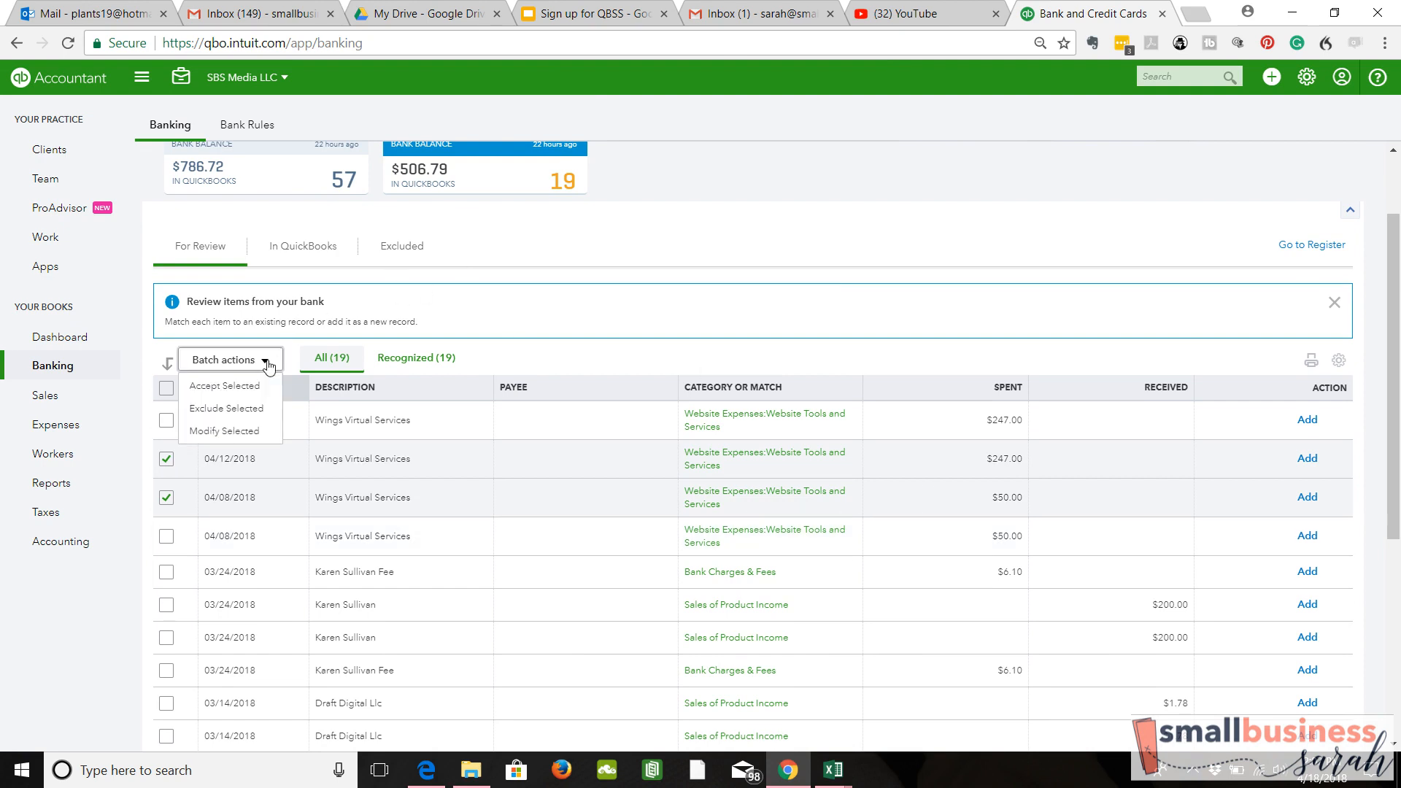
{"action": "left_click", "coordinate": [224, 385]}
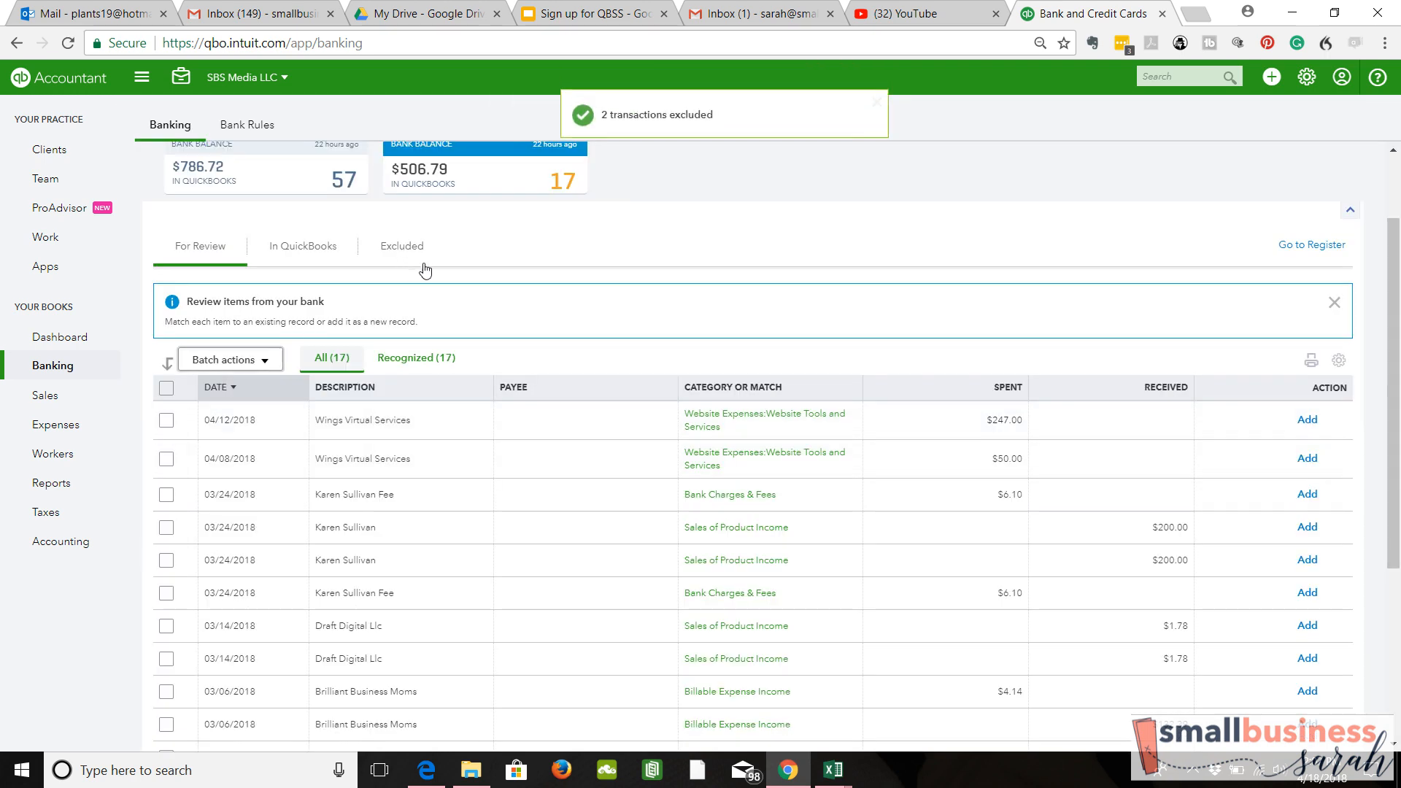
{"action": "left_click", "coordinate": [401, 246]}
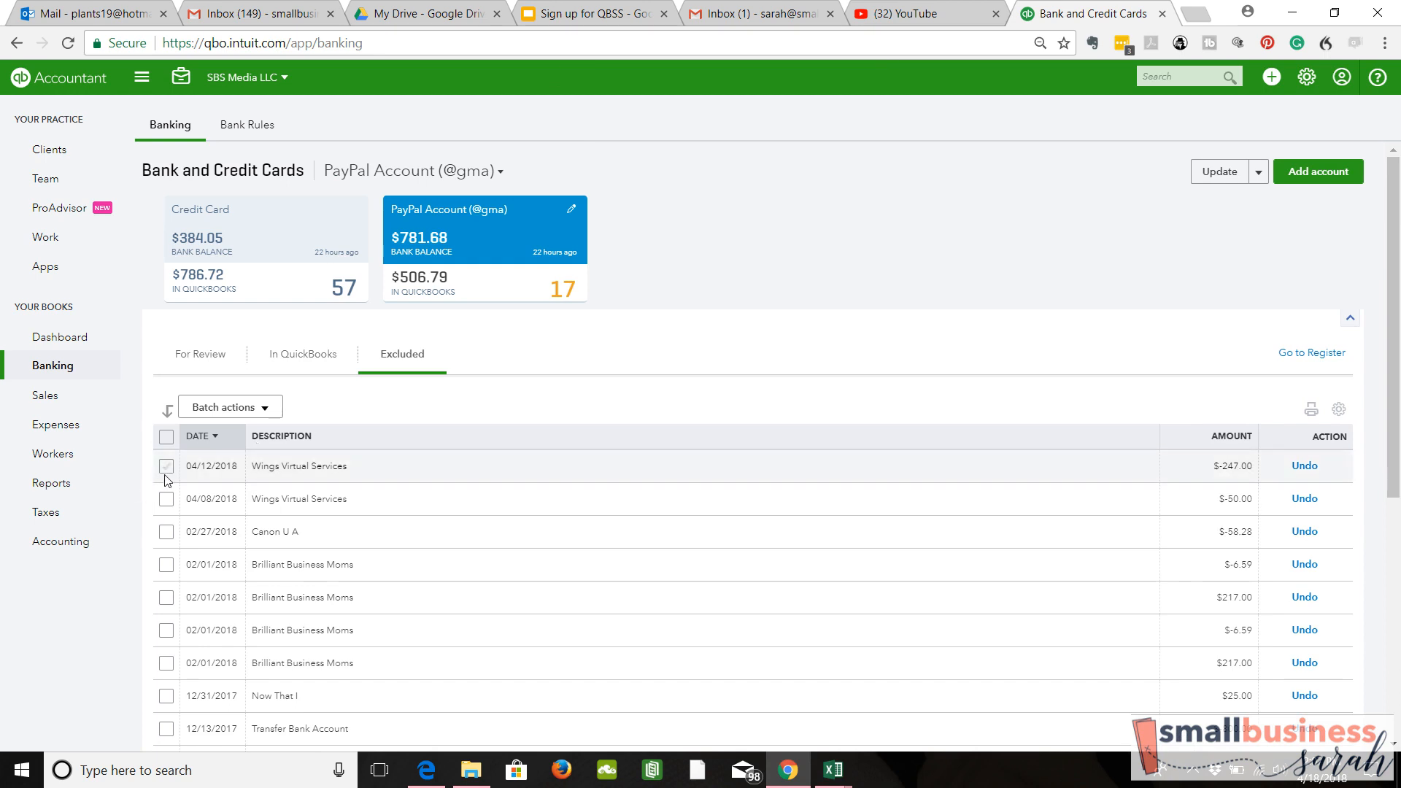
Step: Permanently delete the two excluded Wings Virtual Services entries, then return to PayPal's For Review list
{"action": "left_click", "coordinate": [166, 466]}
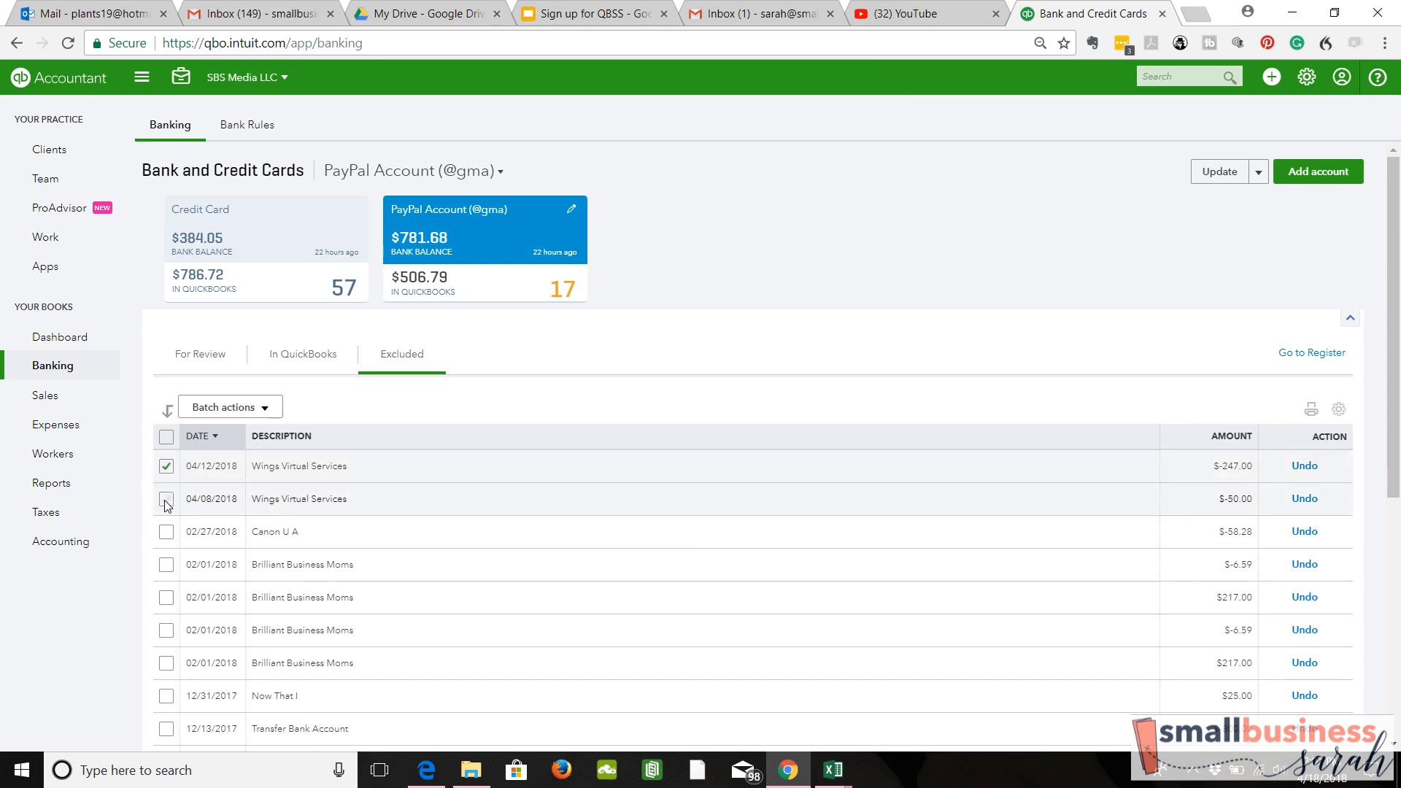
{"action": "left_click", "coordinate": [229, 407]}
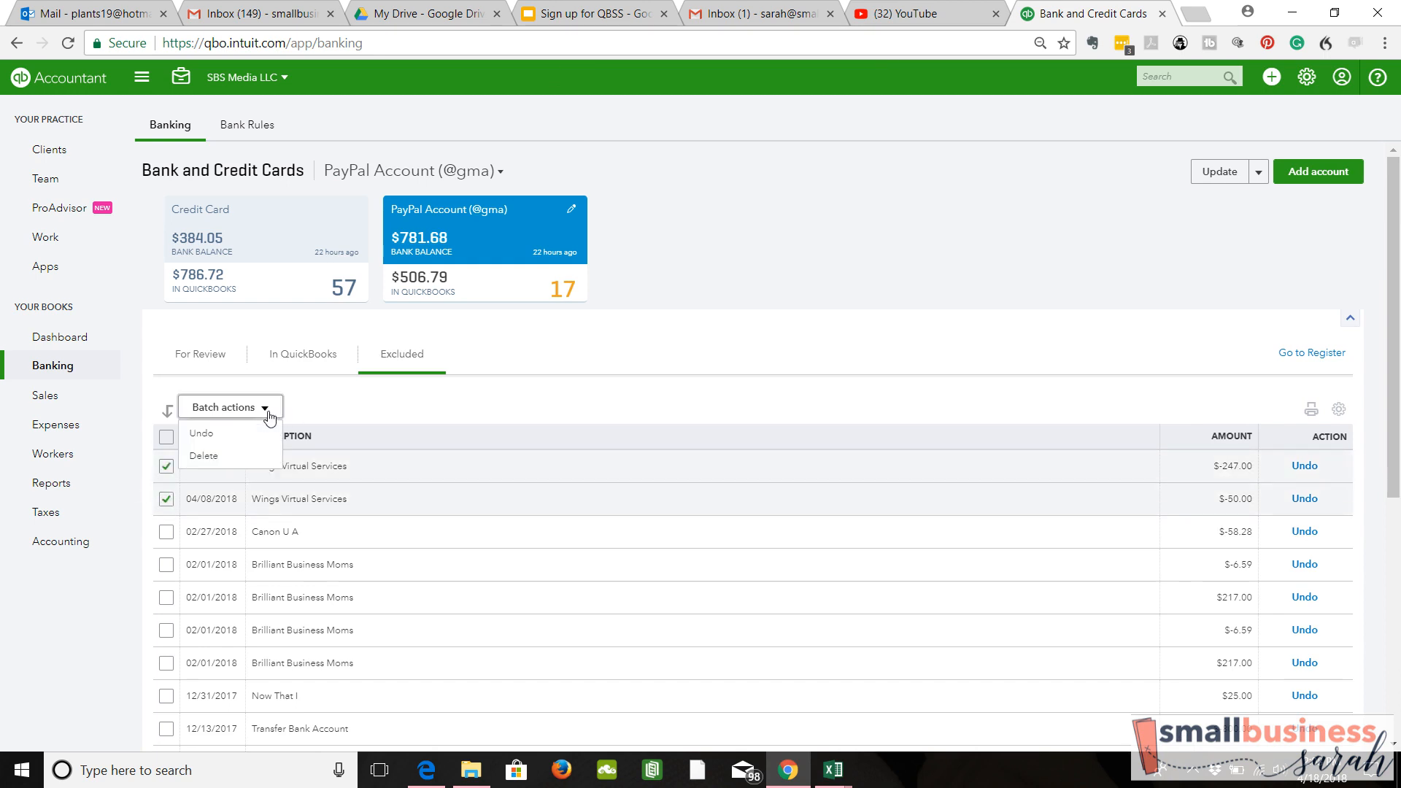
{"action": "left_click", "coordinate": [203, 455]}
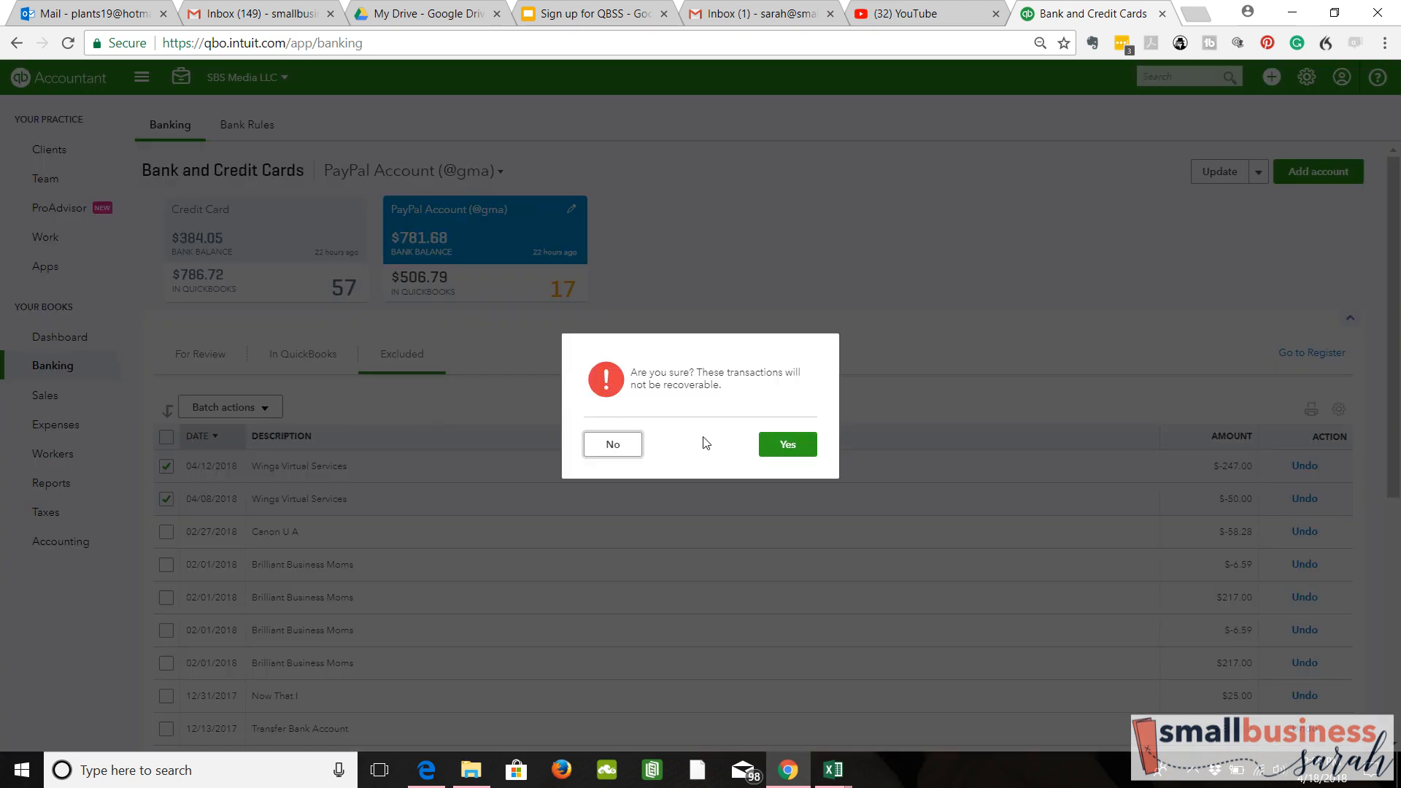
{"action": "left_click", "coordinate": [788, 445]}
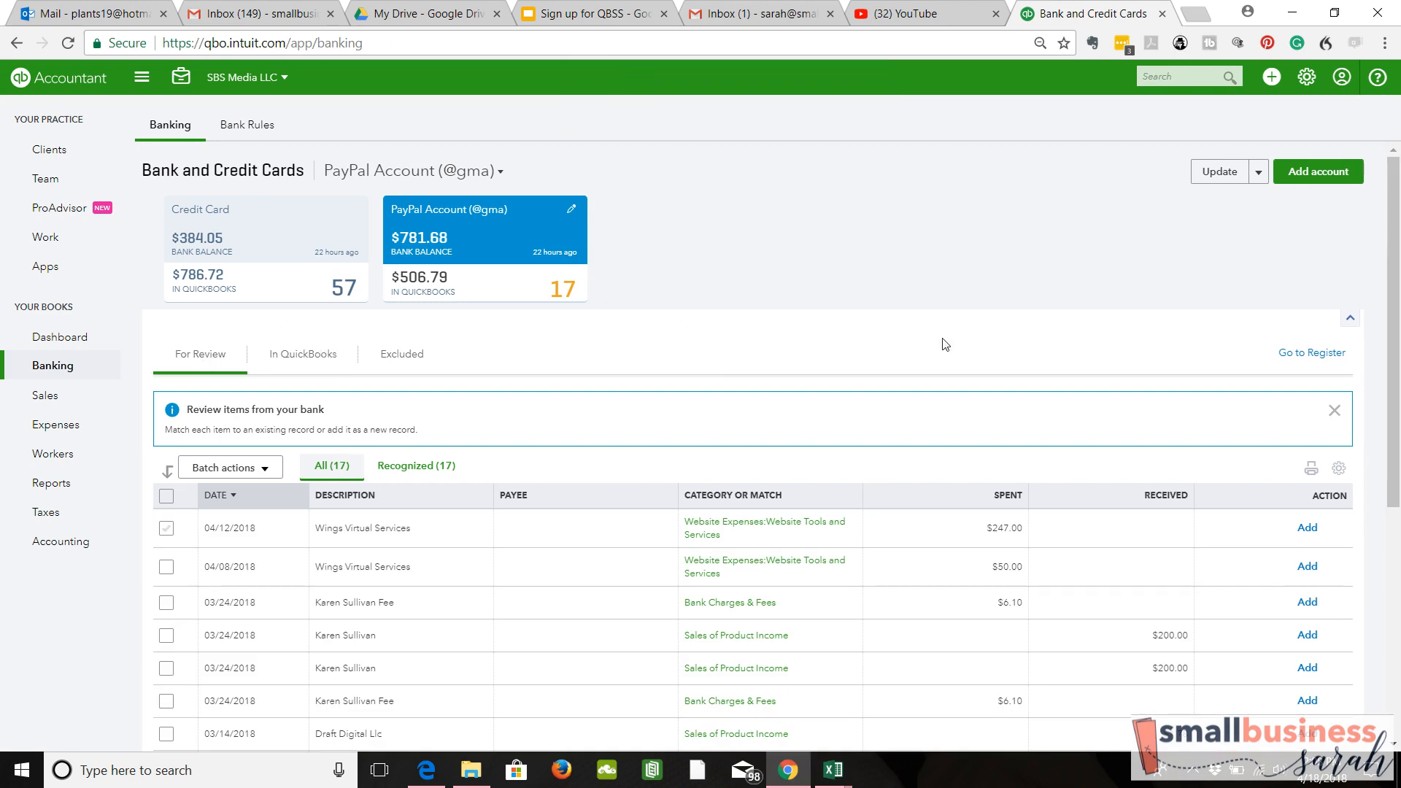
{"action": "mouse_move", "coordinate": [1219, 302]}
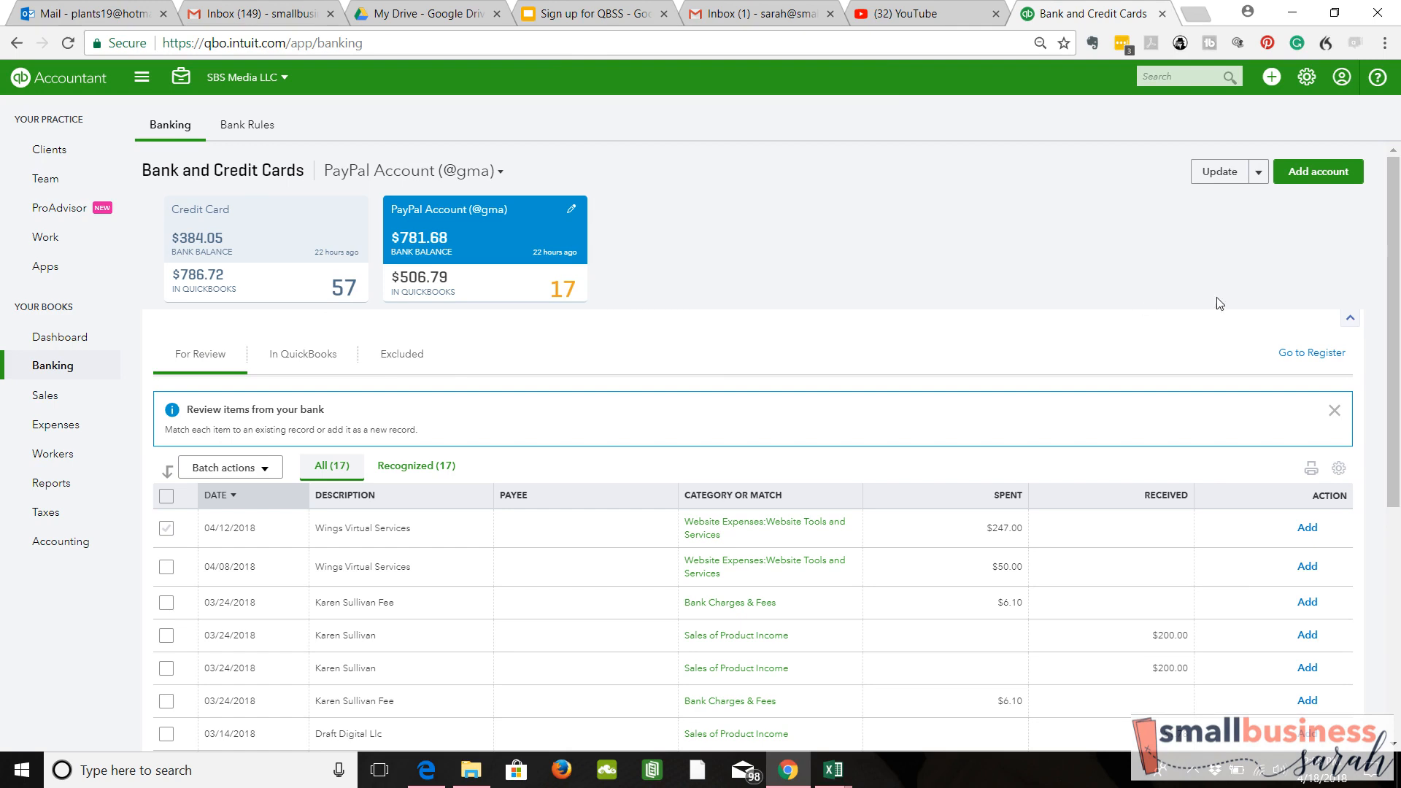
{"action": "left_click", "coordinate": [1311, 353]}
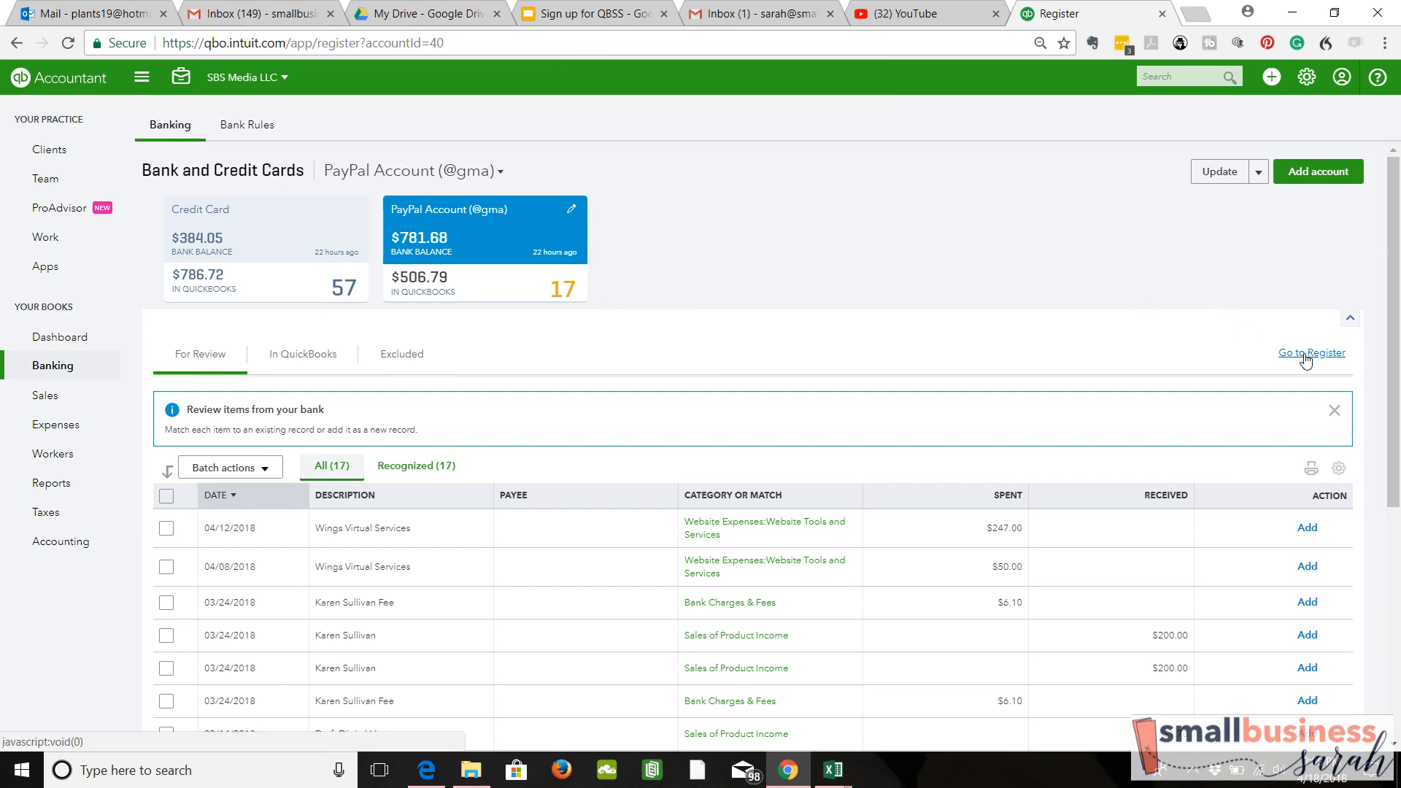
{"action": "left_click", "coordinate": [1311, 354]}
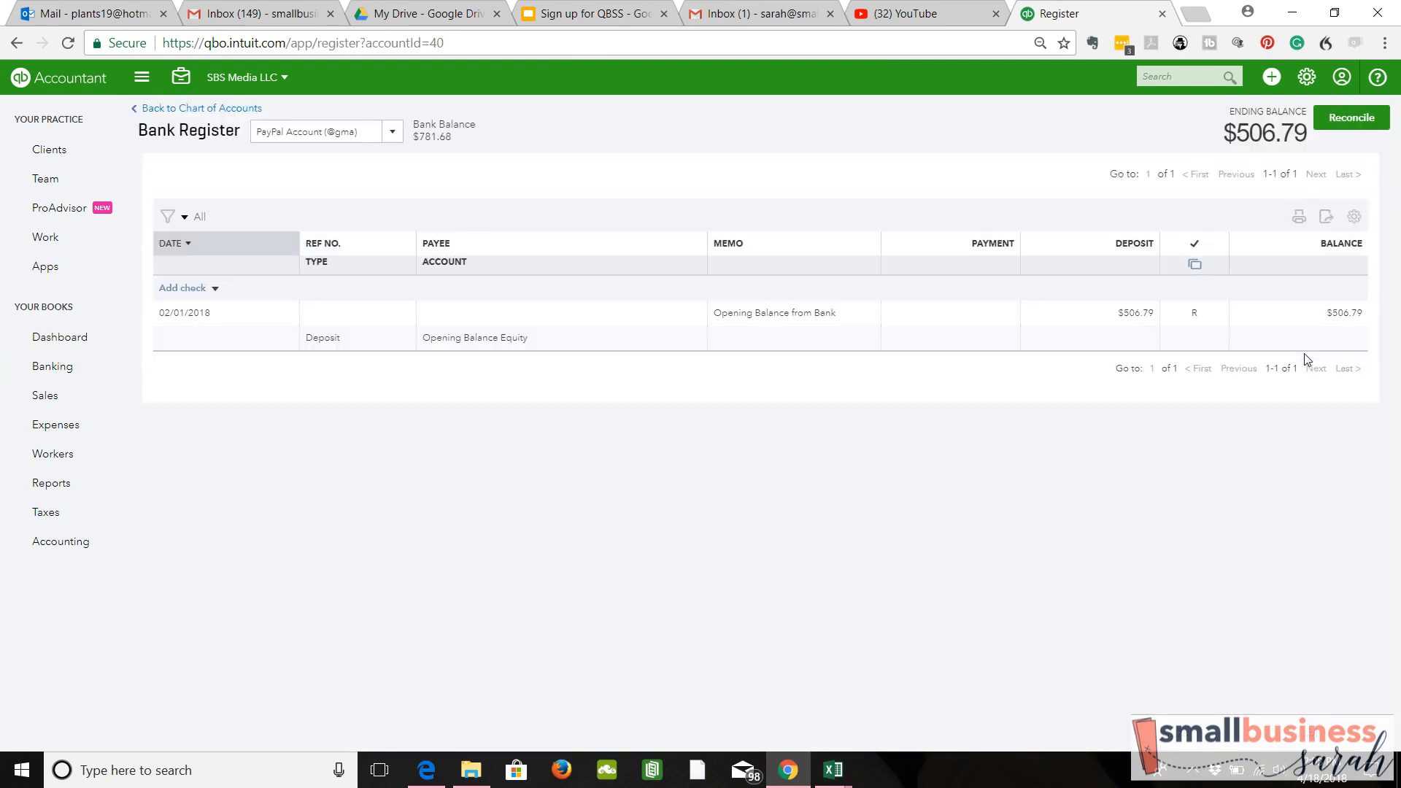
{"action": "mouse_move", "coordinate": [808, 196]}
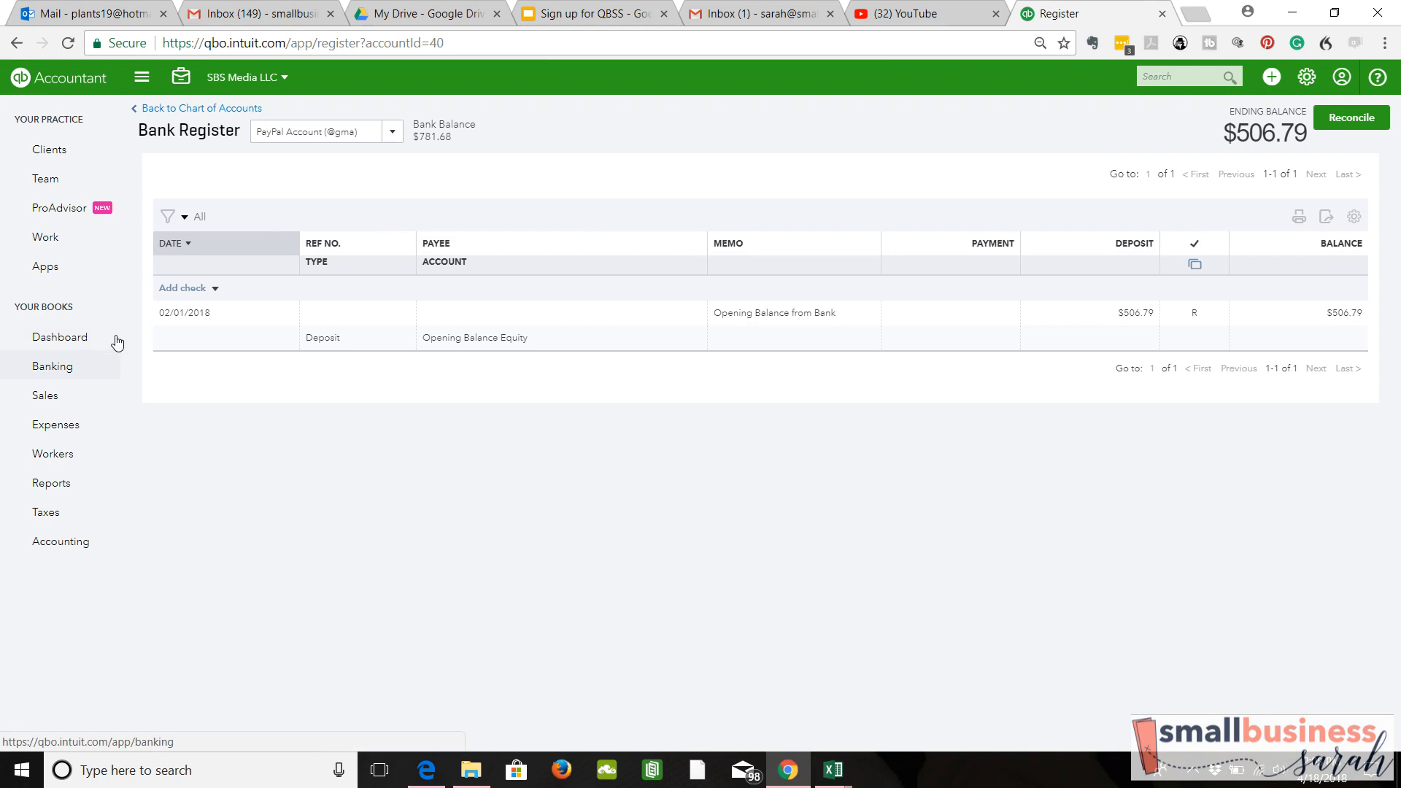
{"action": "mouse_move", "coordinate": [1012, 301]}
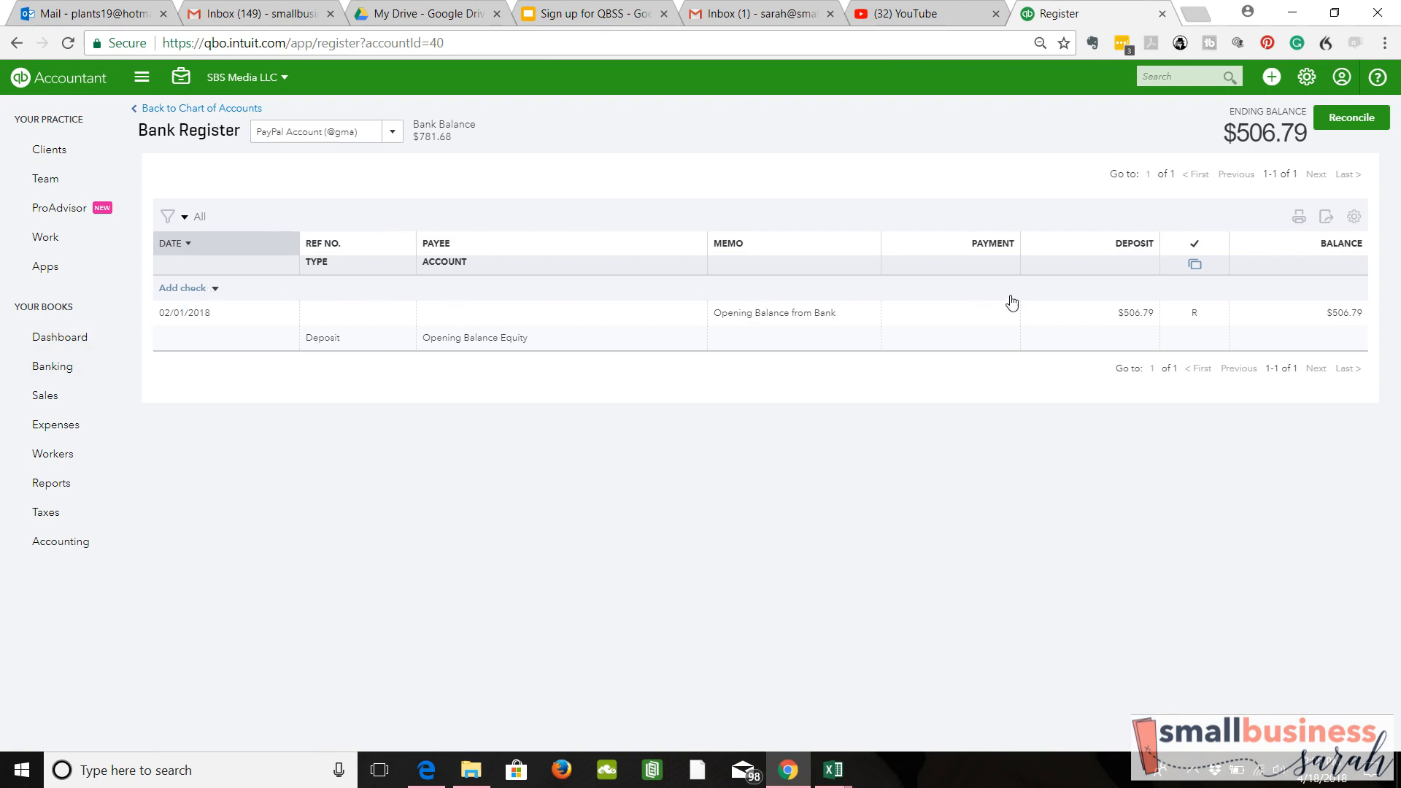
{"action": "mouse_move", "coordinate": [87, 356]}
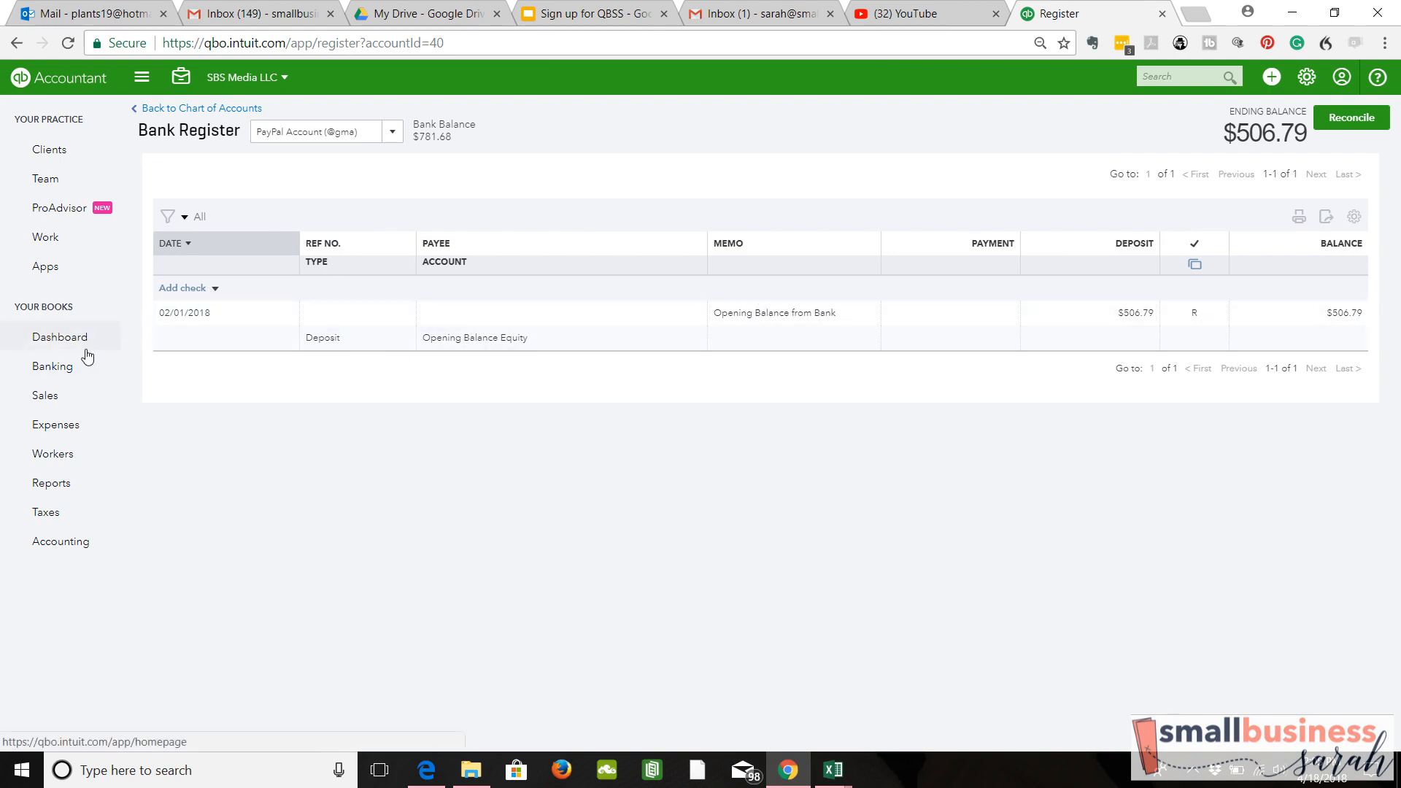
{"action": "left_click", "coordinate": [52, 365]}
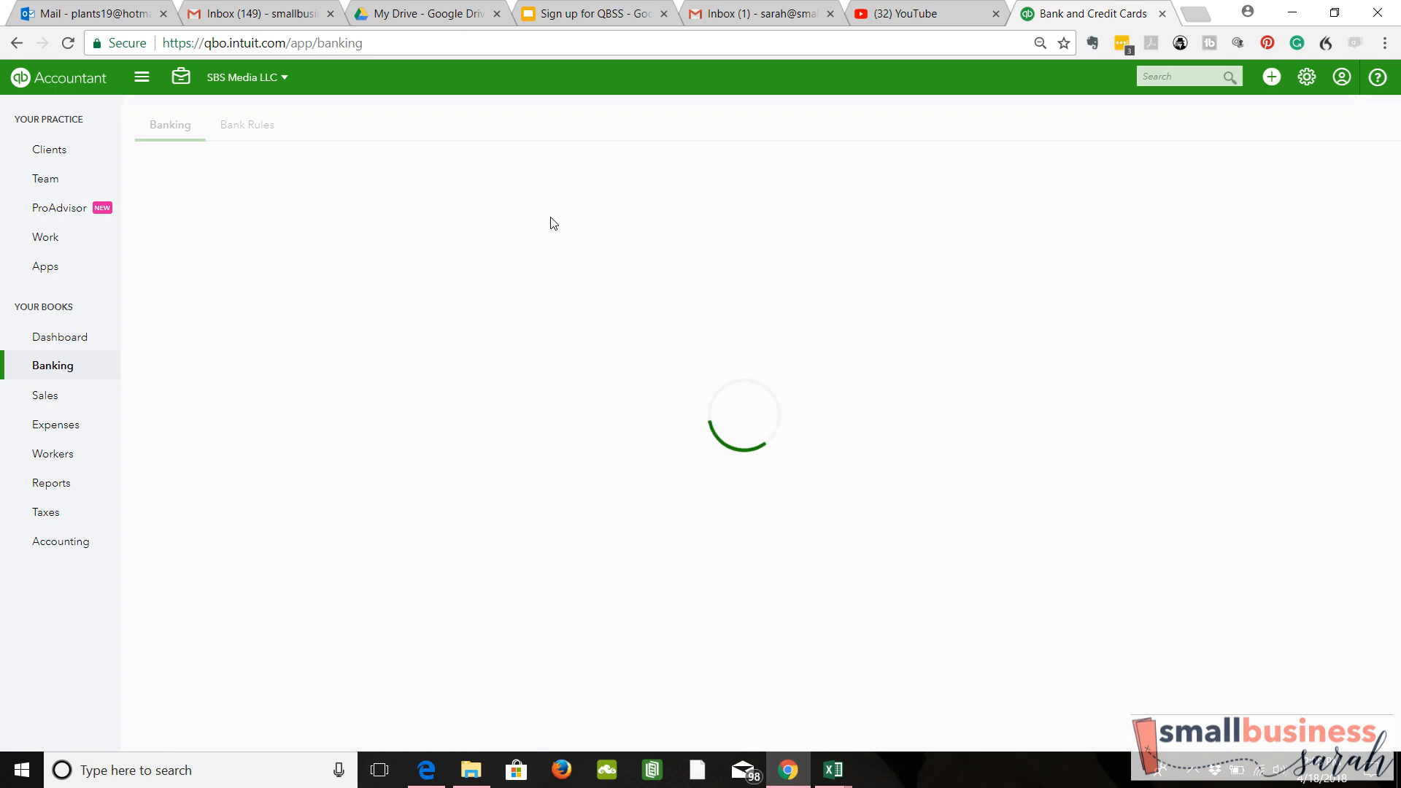